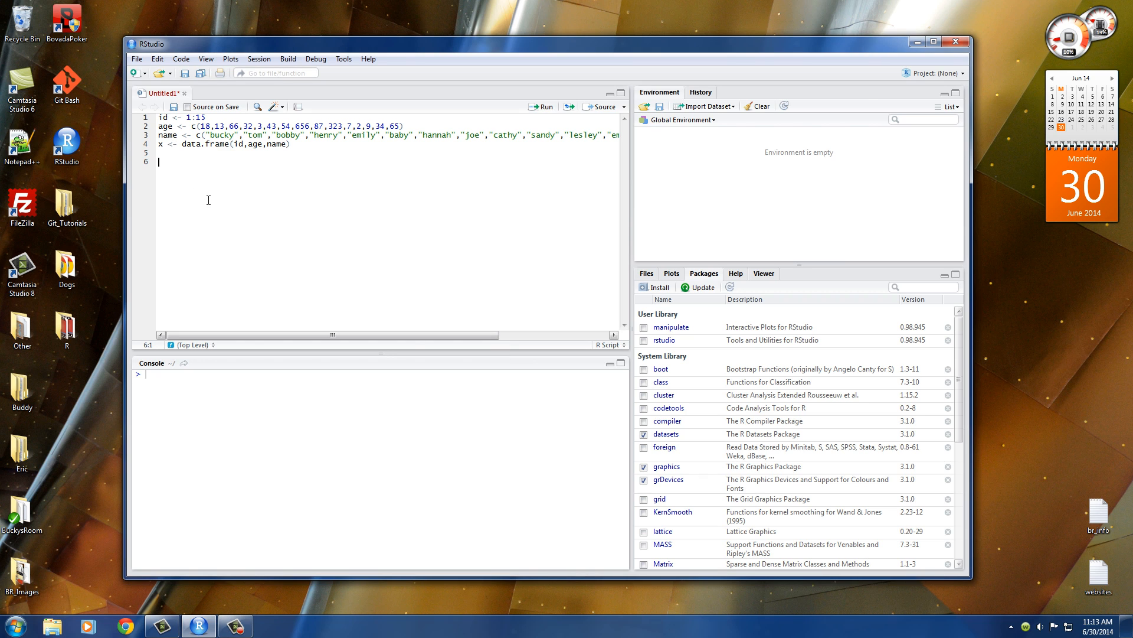
mouse_move(222, 208)
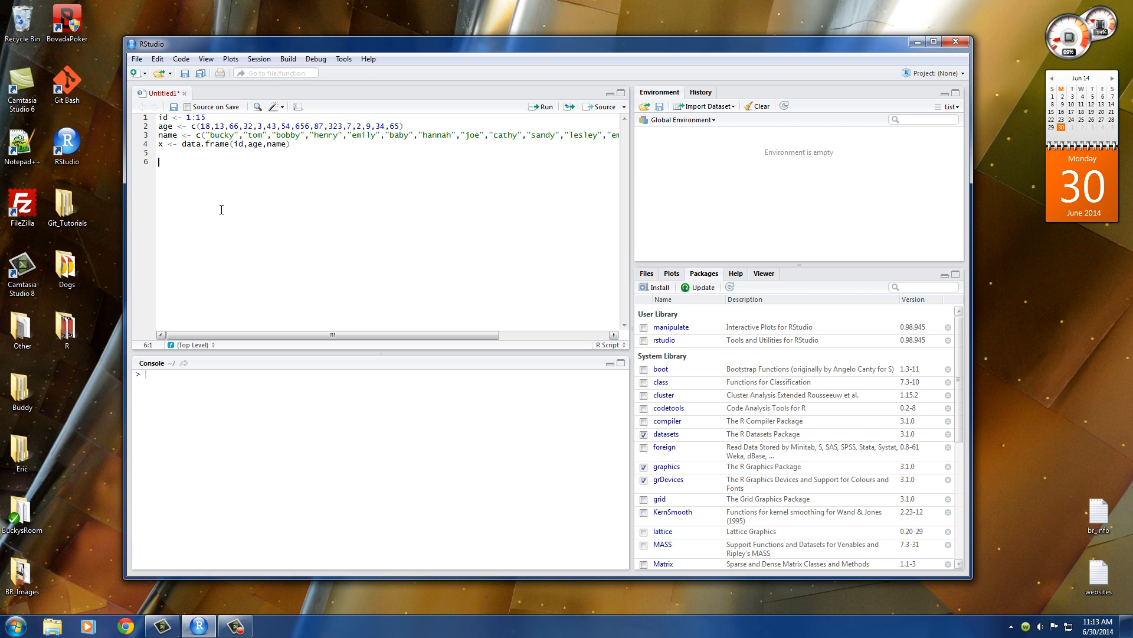
mouse_move(212, 204)
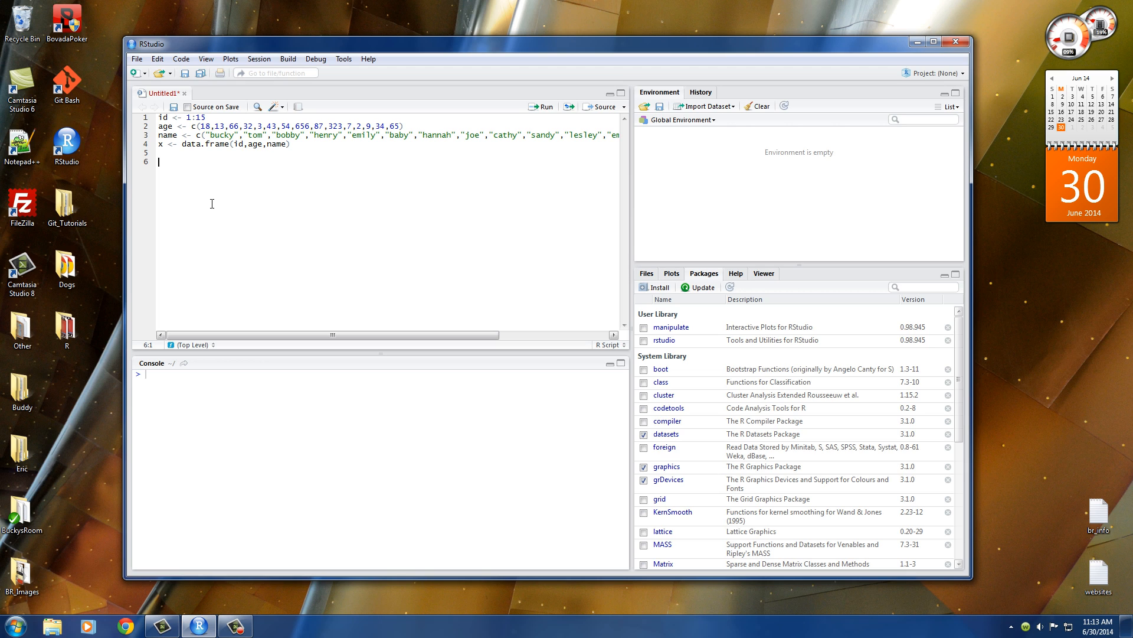
mouse_move(206, 196)
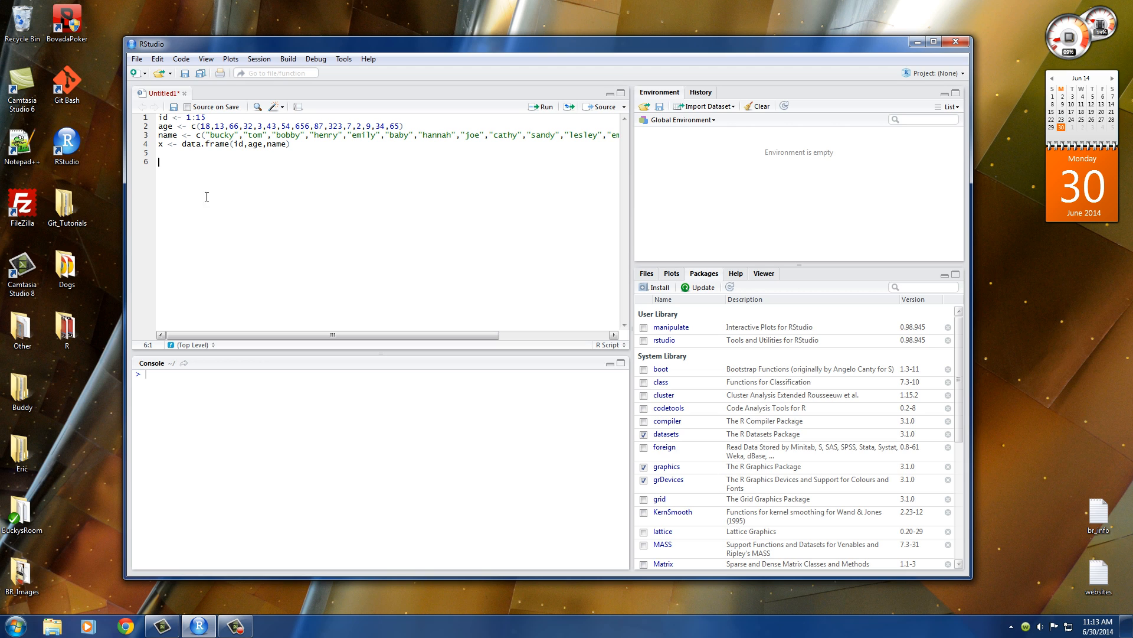
Step: On line 6, start buckysList <- list( with the first element 71
left_click(207, 117)
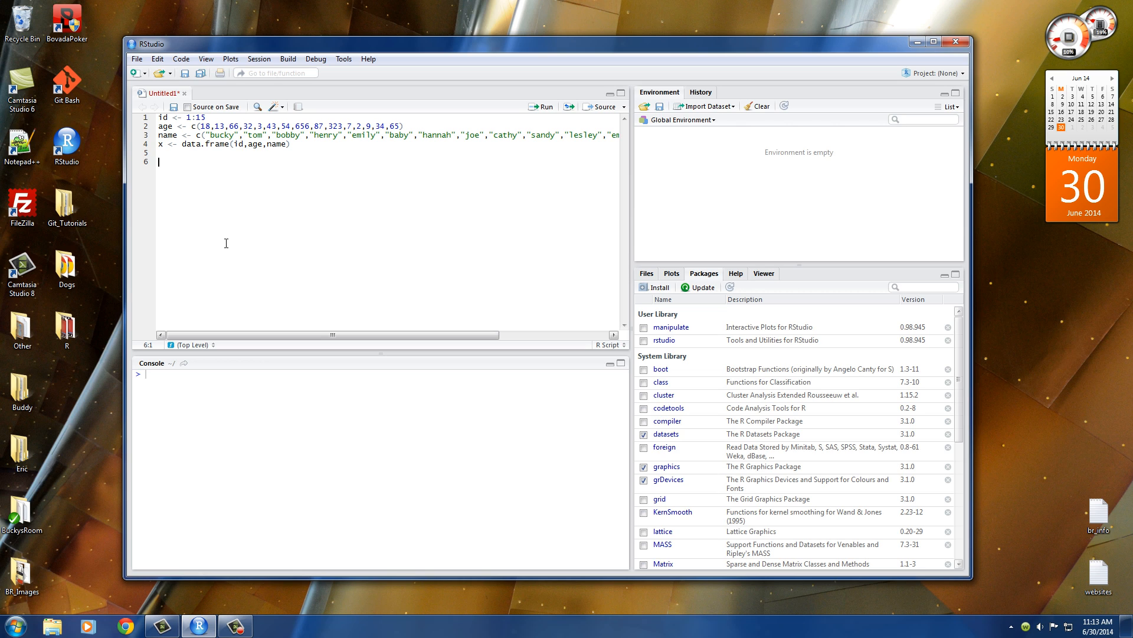
mouse_move(252, 258)
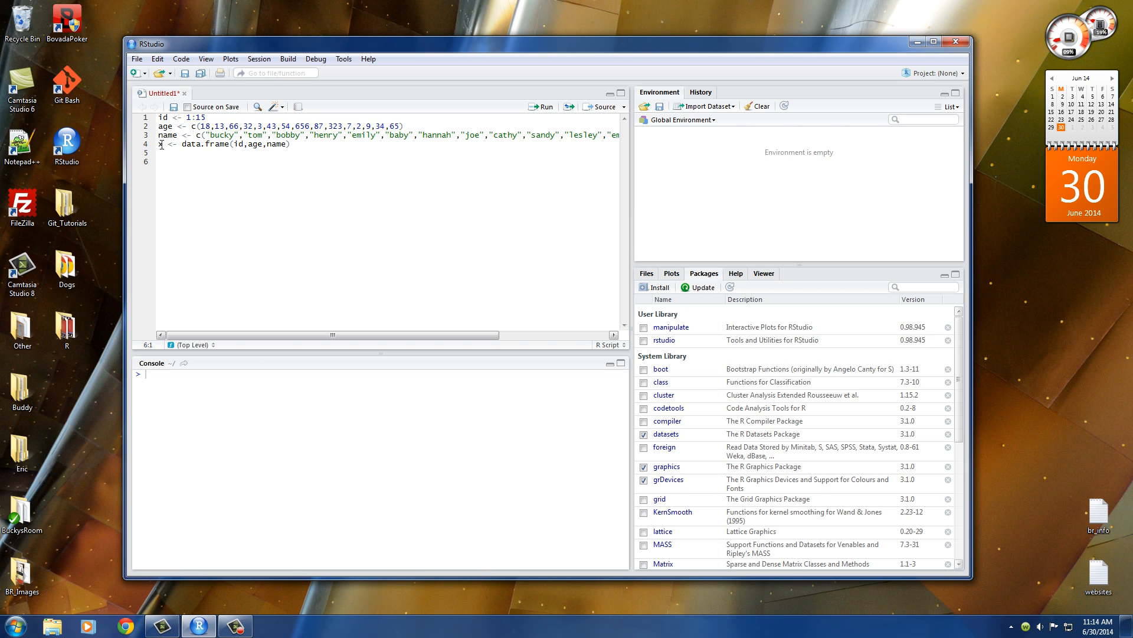
type("buckys")
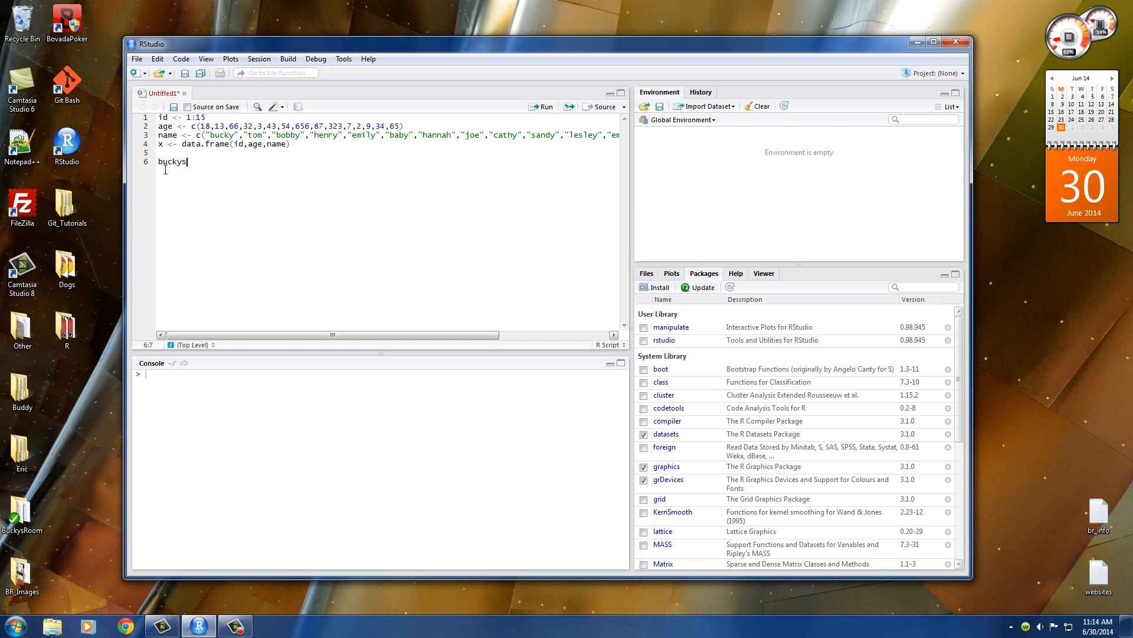
type("List")
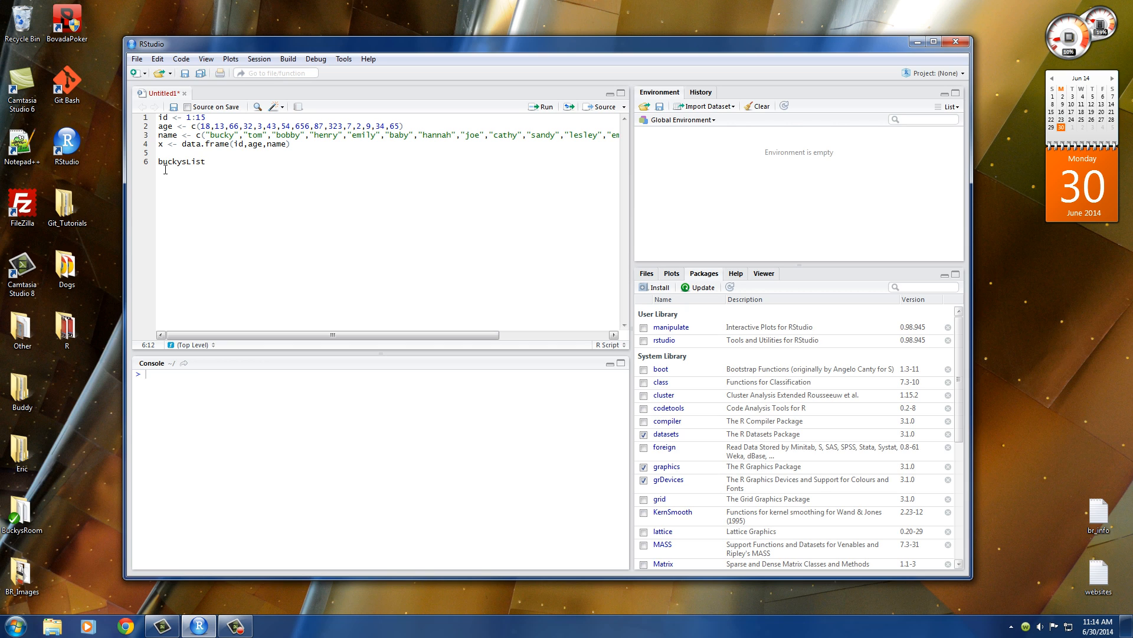
type("<-")
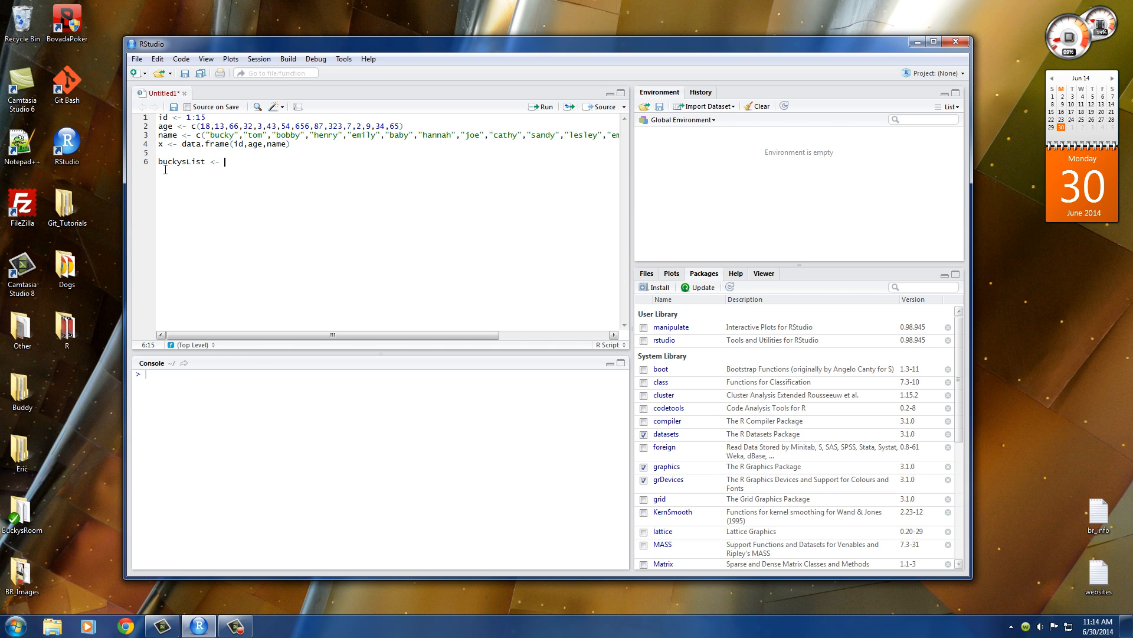
type("li")
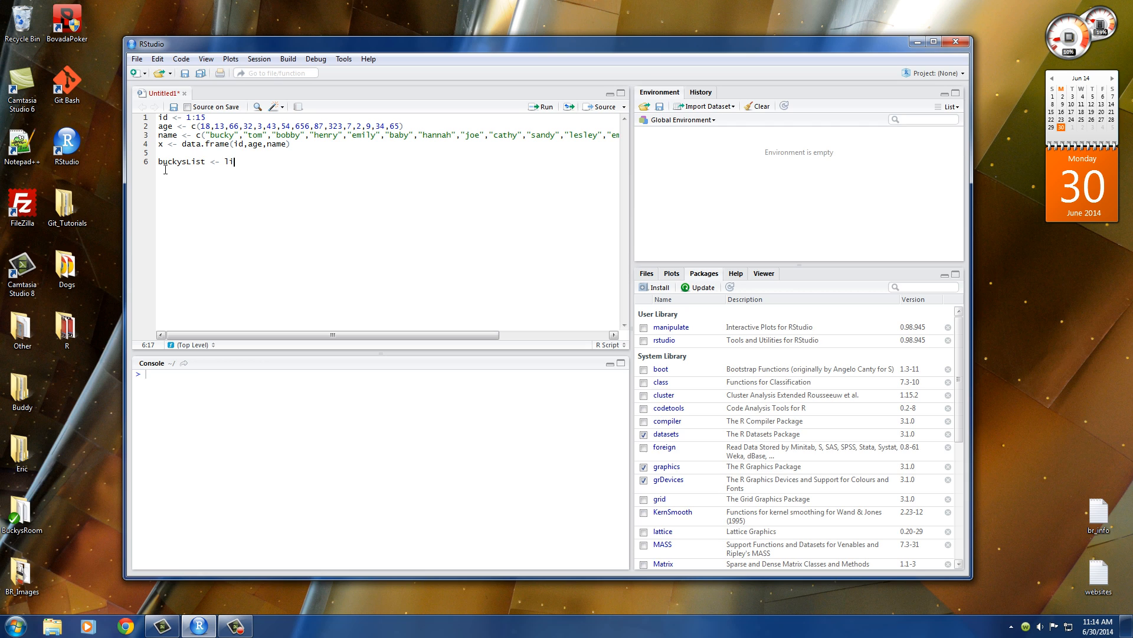
type("st")
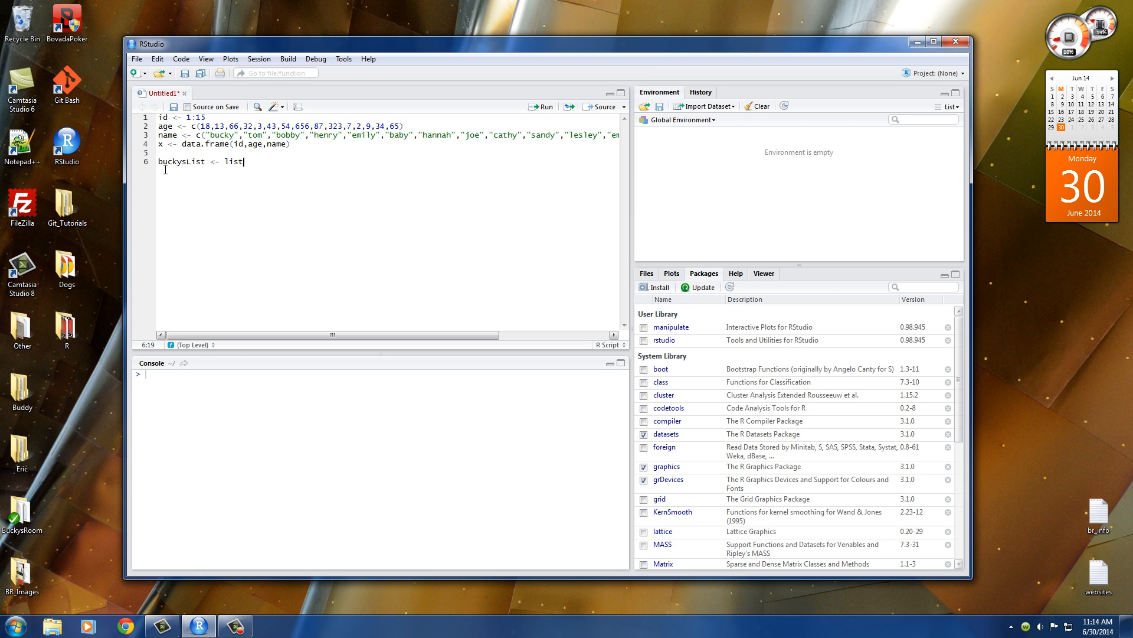
type("()")
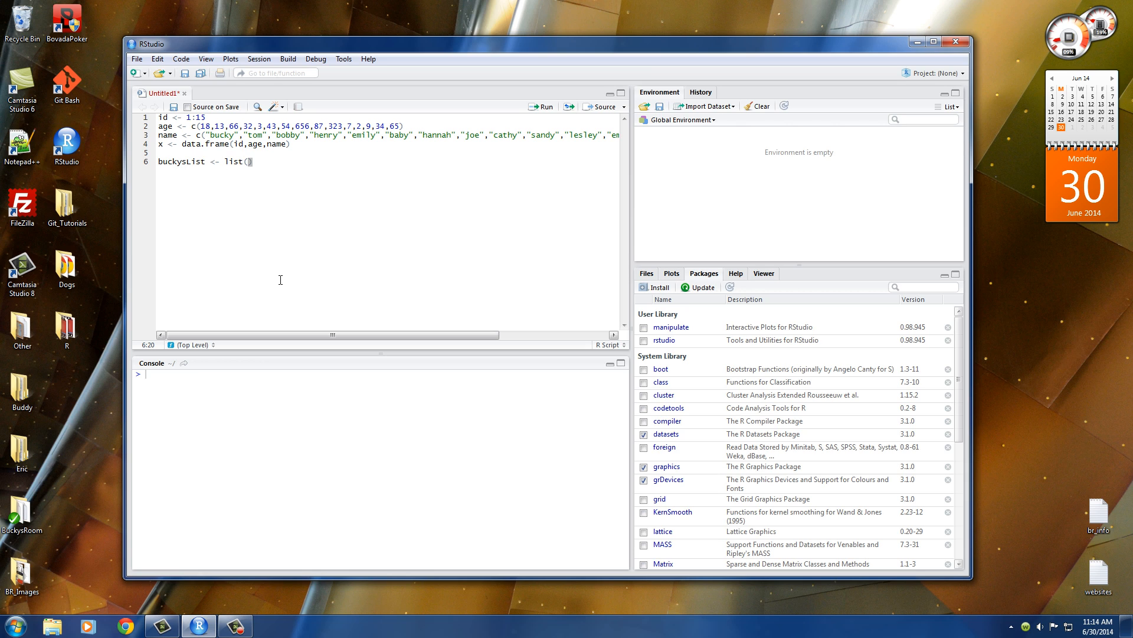
type("7")
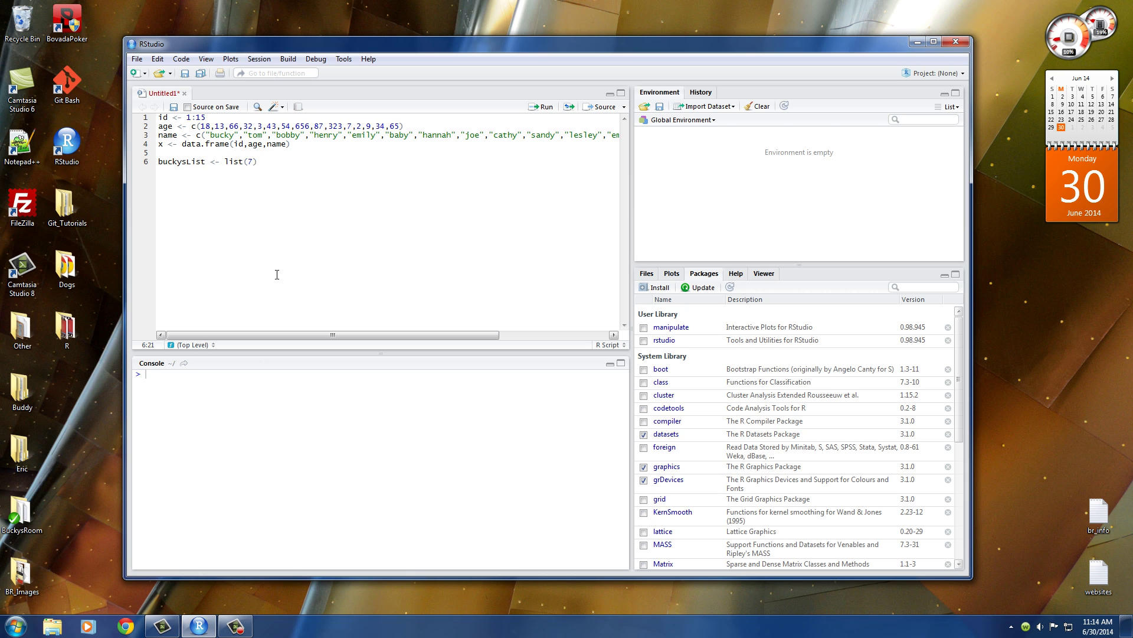
type("1, \"")
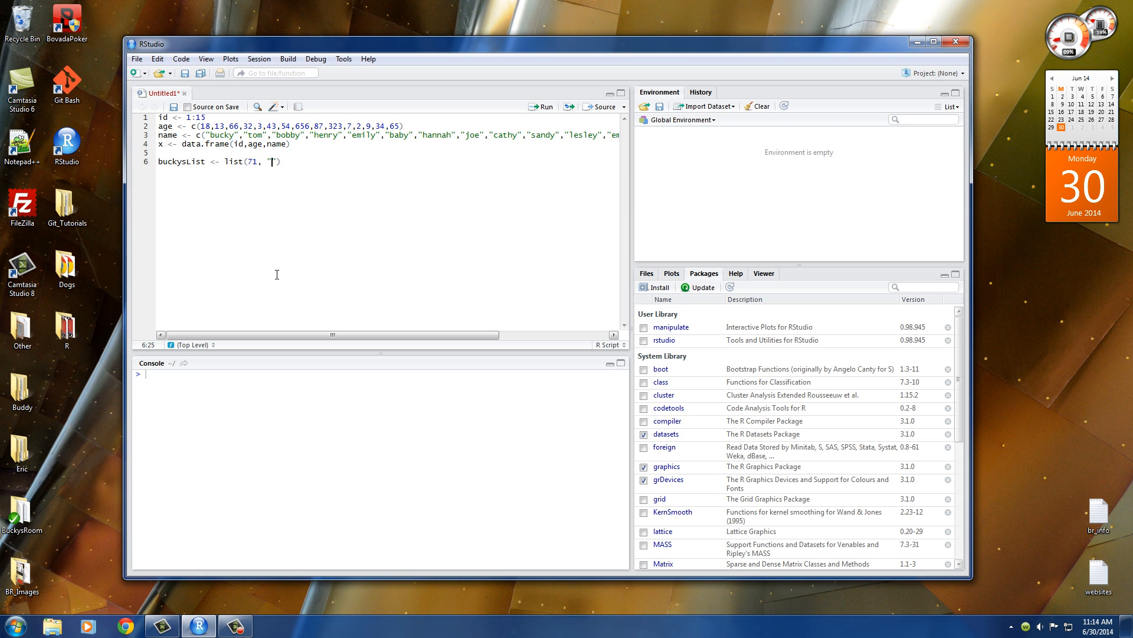
Step: Add "bacon", c(1:5), "tuna" and x to the list, then a buckysList print line
type("bacon")
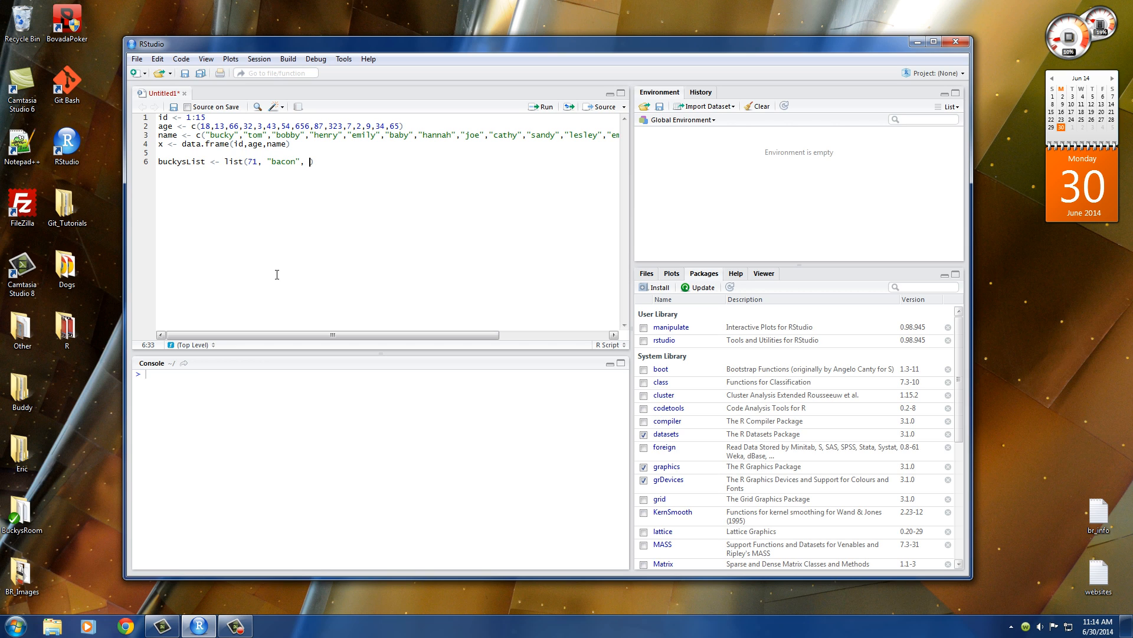
type("c()")
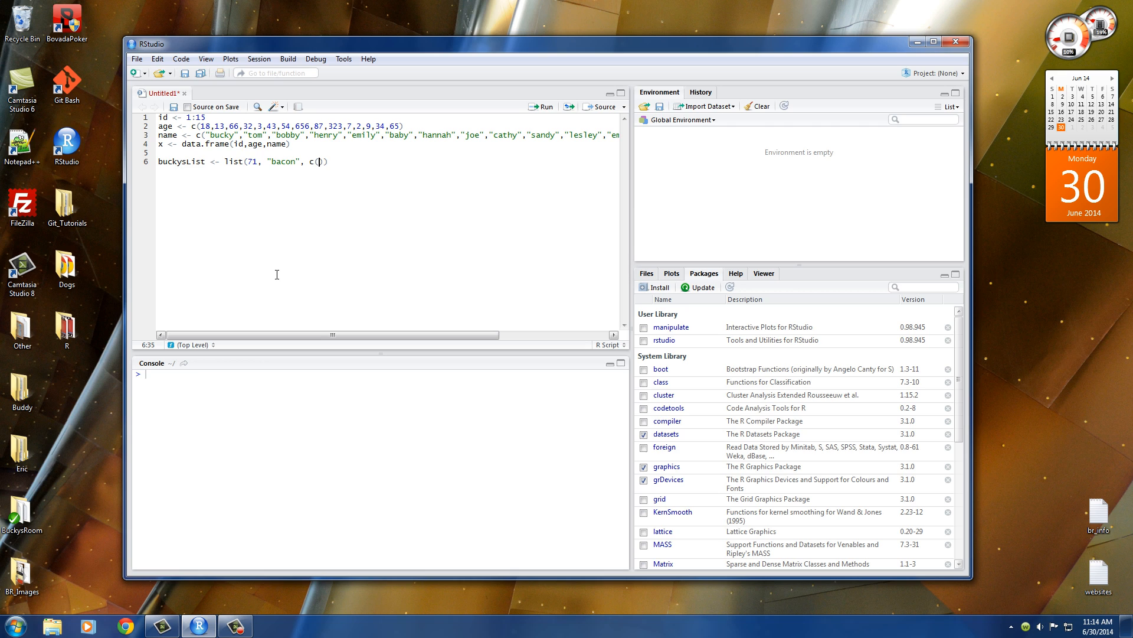
type("1:5")
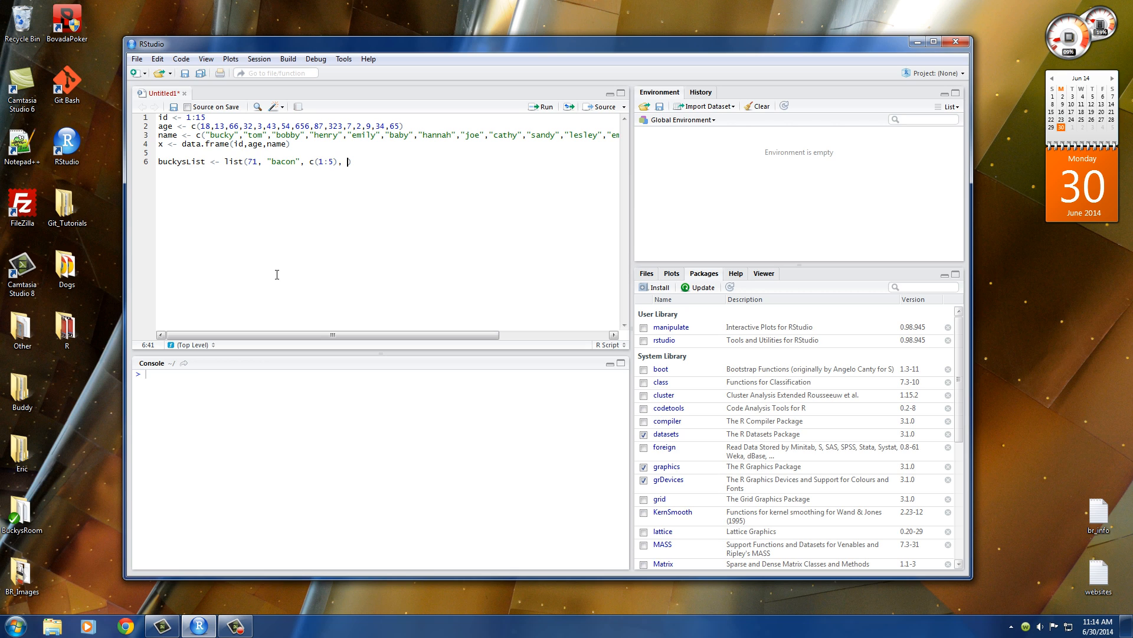
type("\"tuna\"")
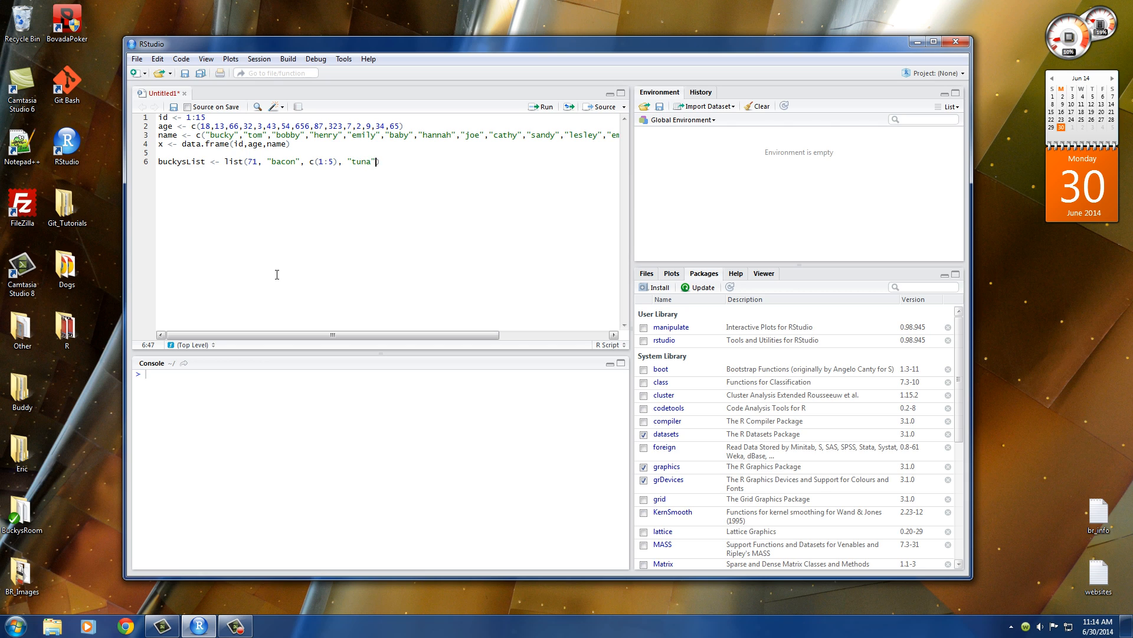
type(", x")
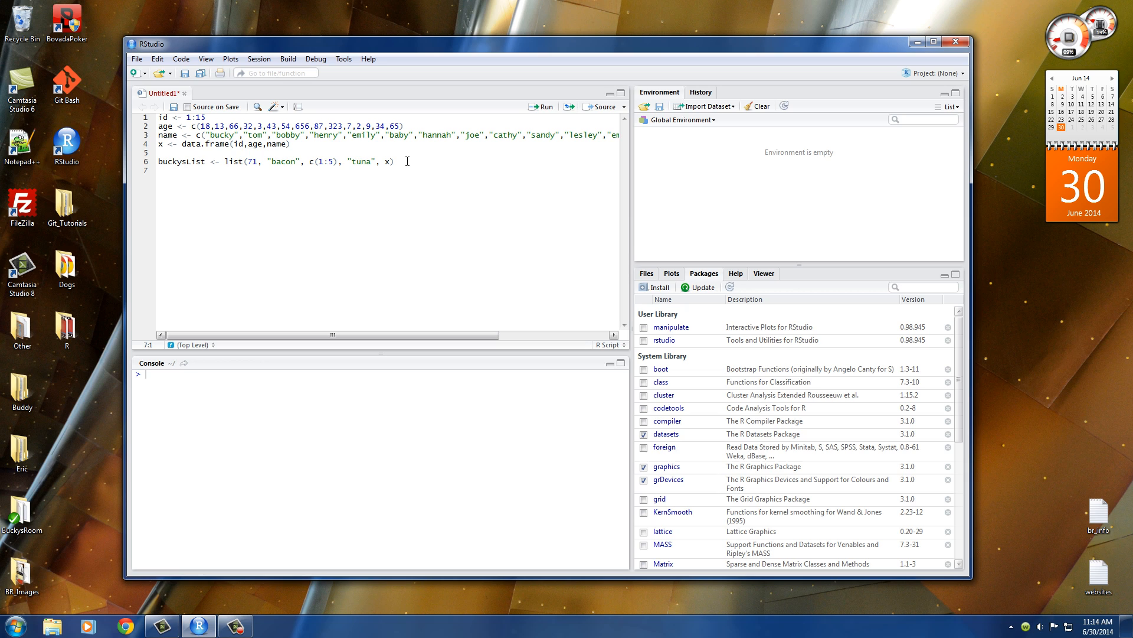
type("buck")
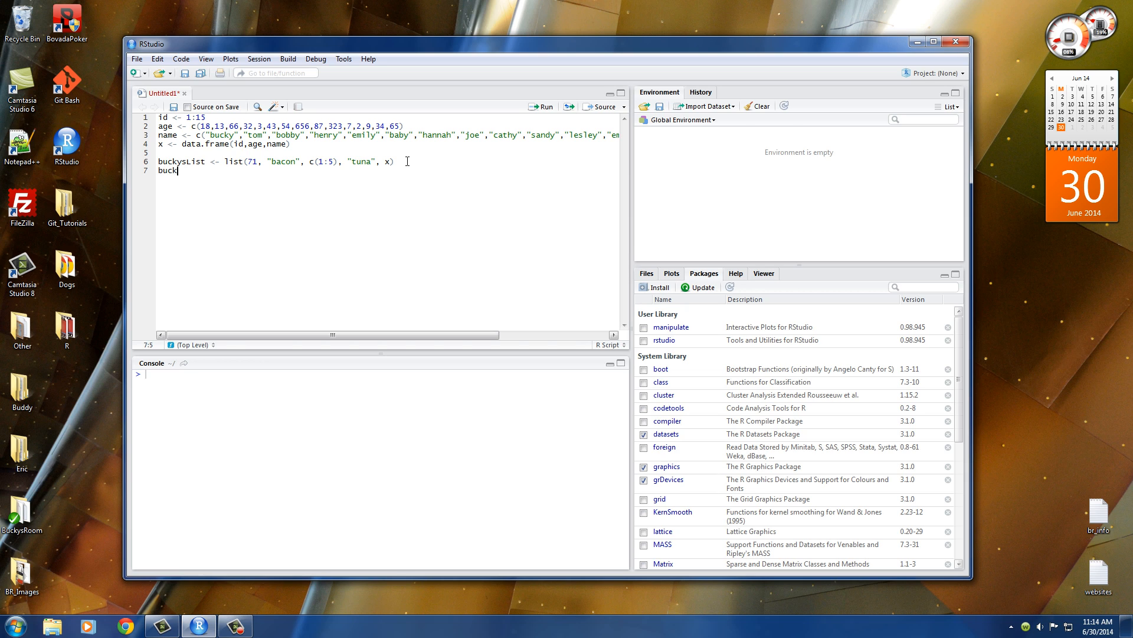
type("ysList")
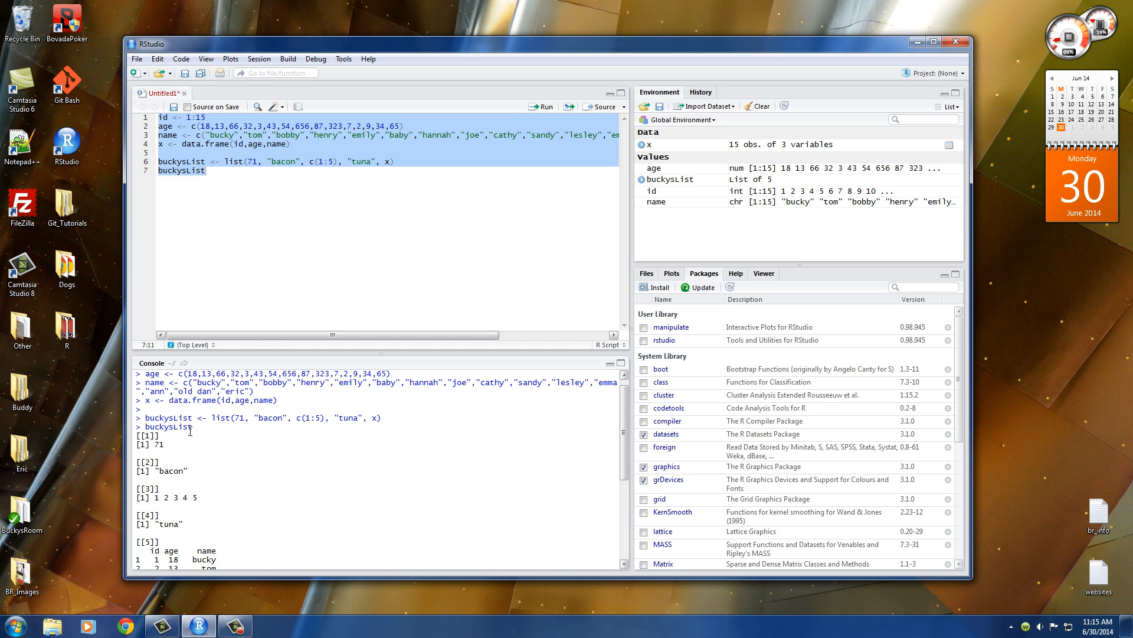
Step: Run the script to see the five-element list, delete the print line and clear the console
double_click(168, 426)
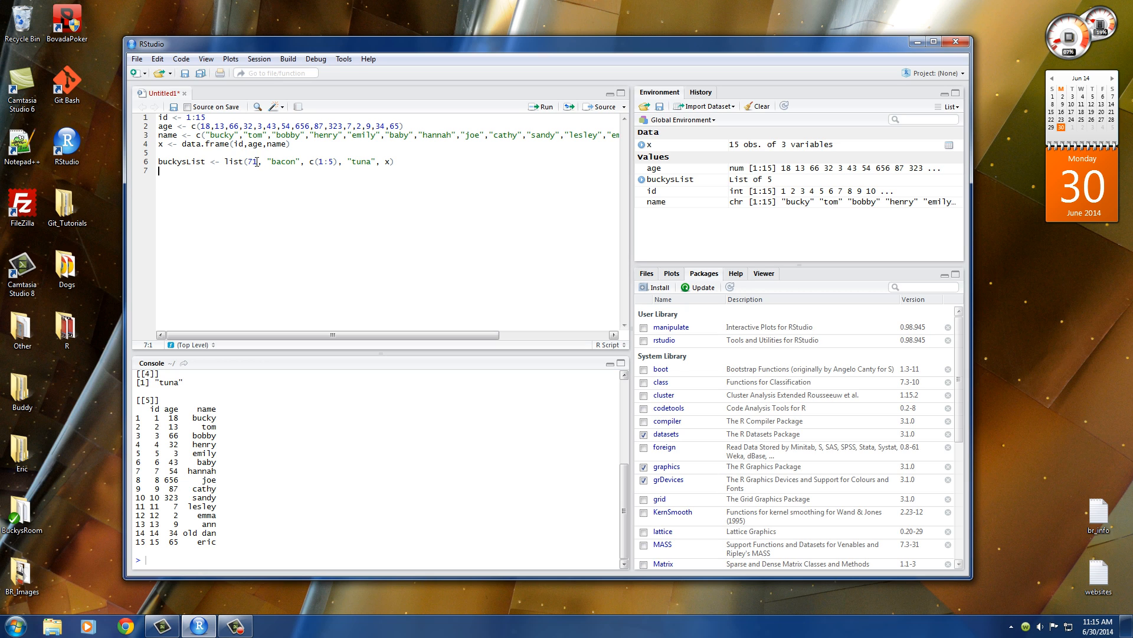
double_click(284, 162)
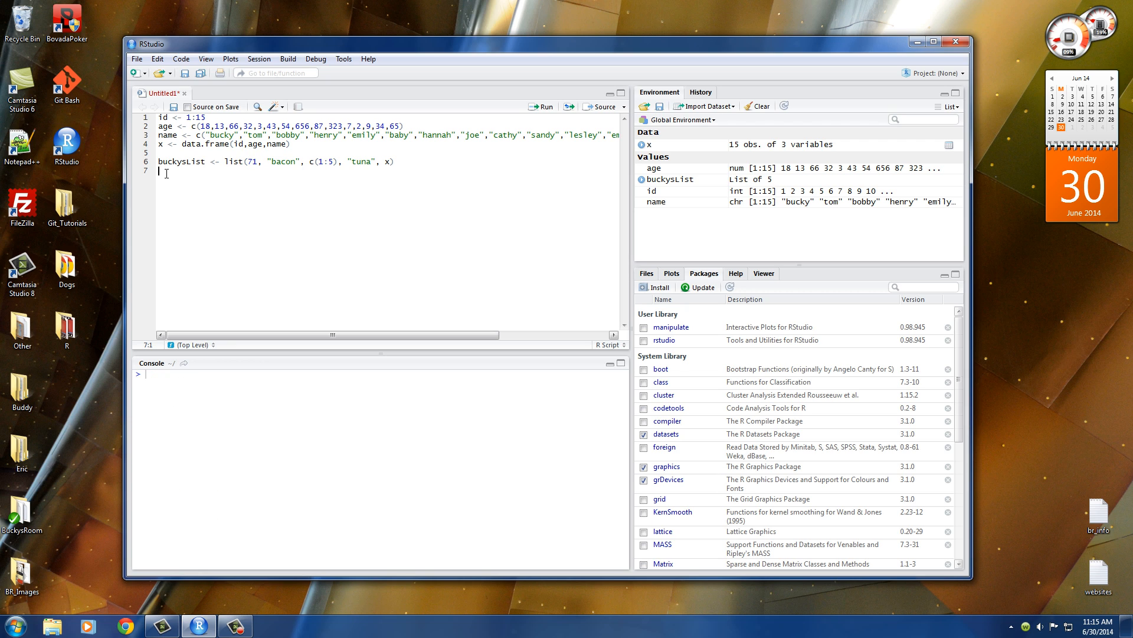
Step: Start line 7 as names(buckysList) <- c("favNum", with the second quote pair ready
type("nam")
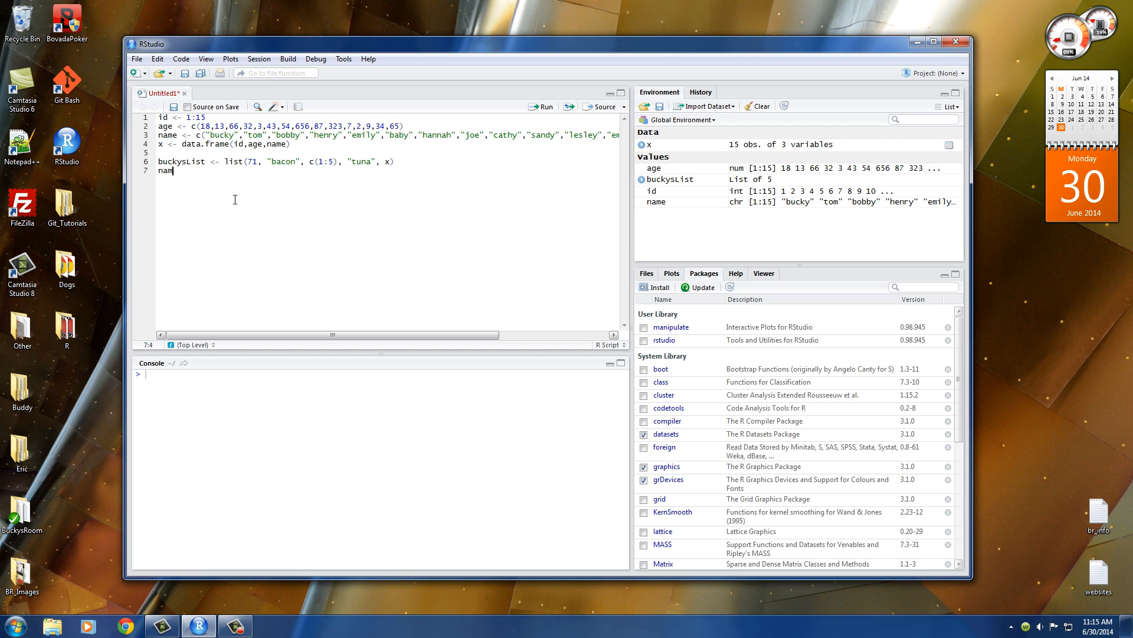
type("s")
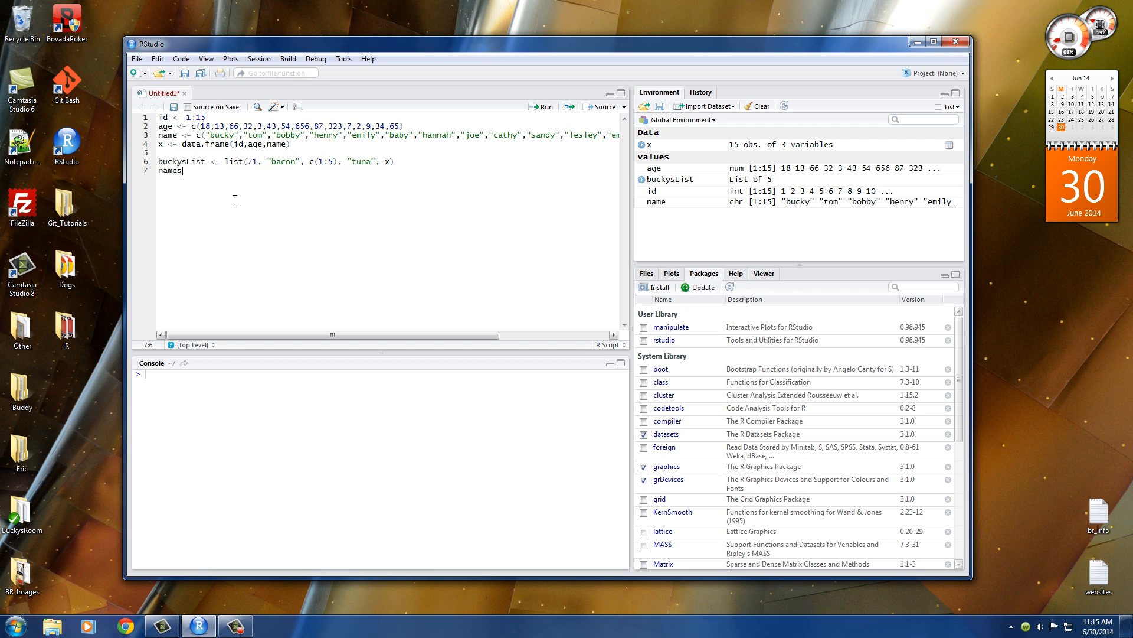
type("(")
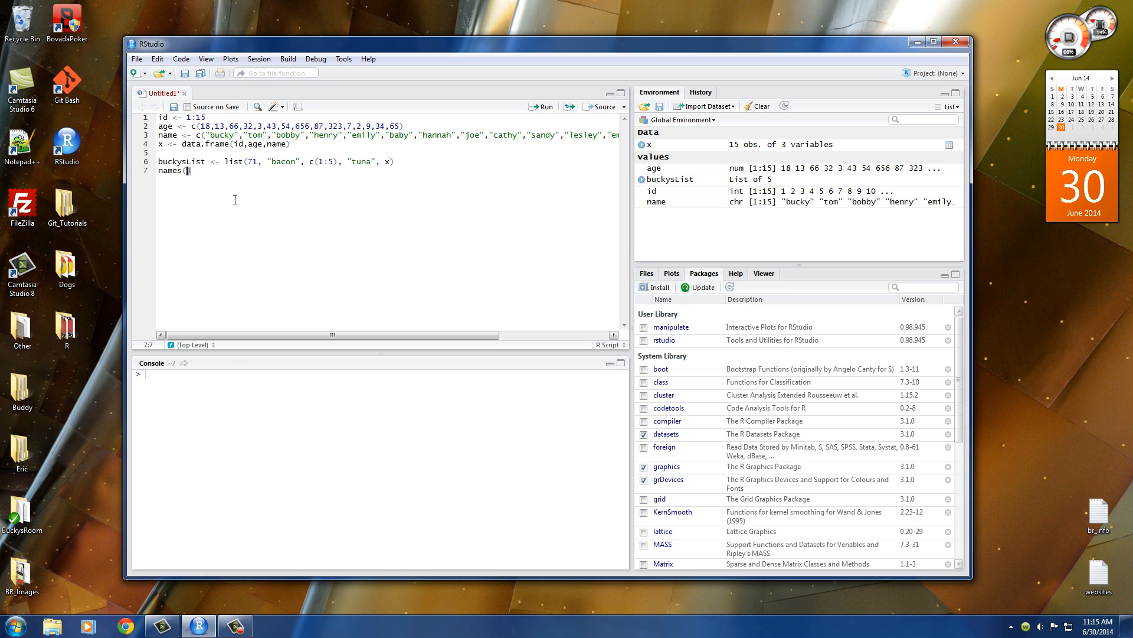
type("bucky")
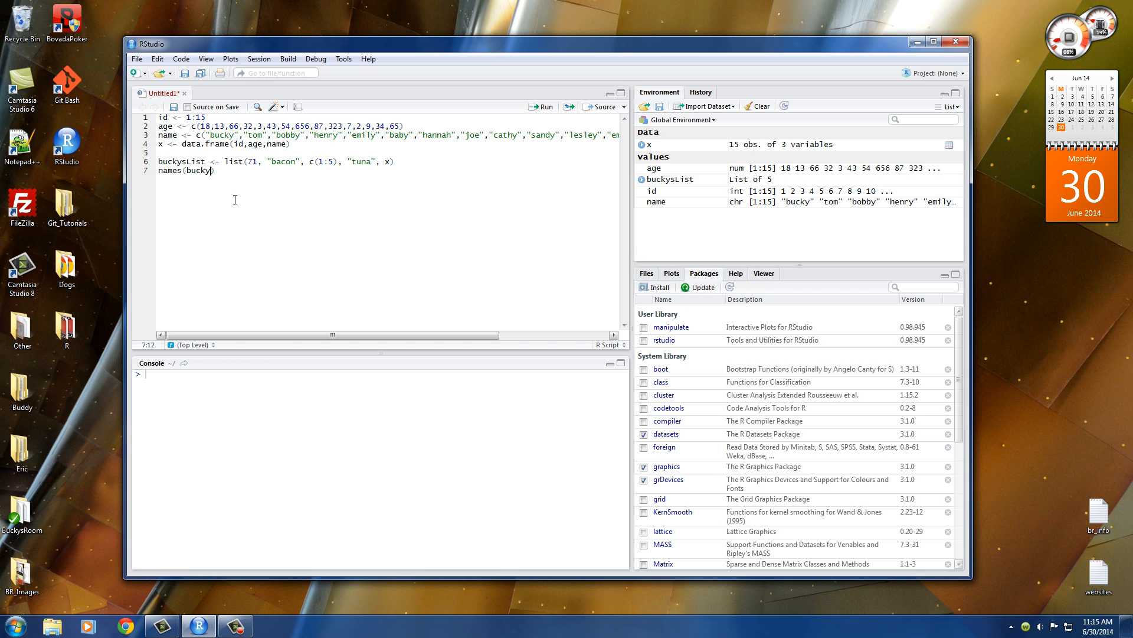
type("sList)")
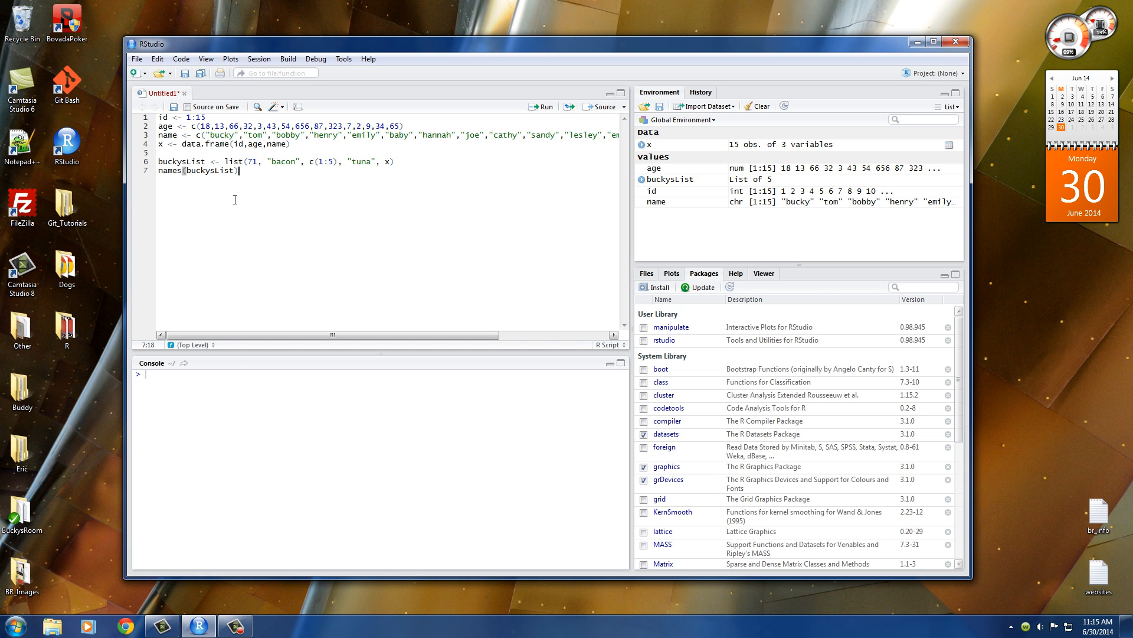
type("<-")
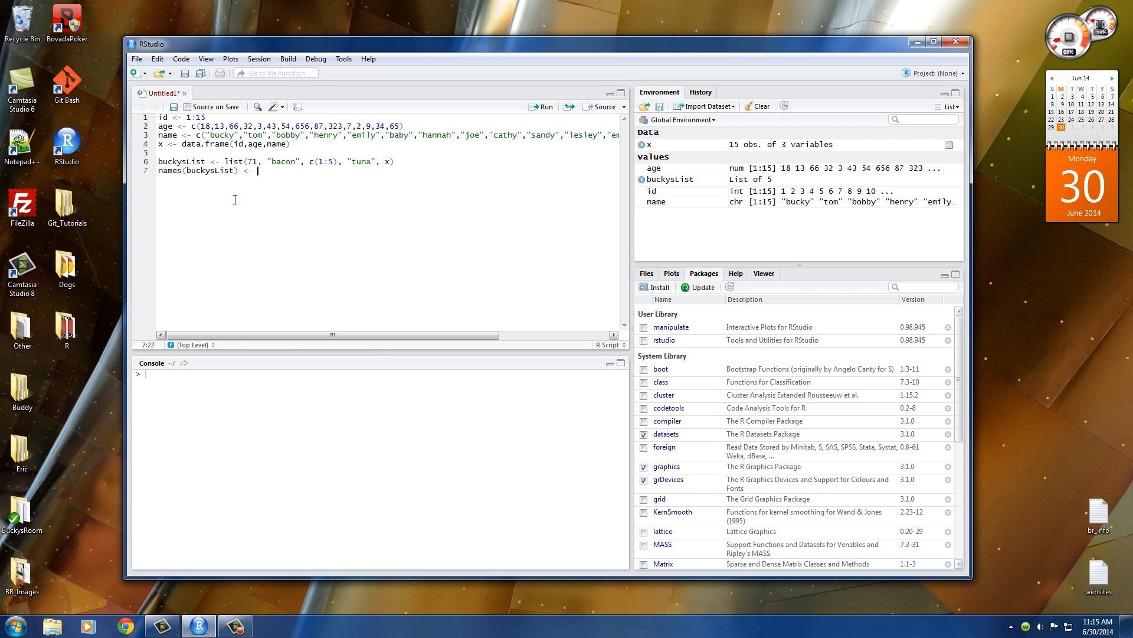
type("c()")
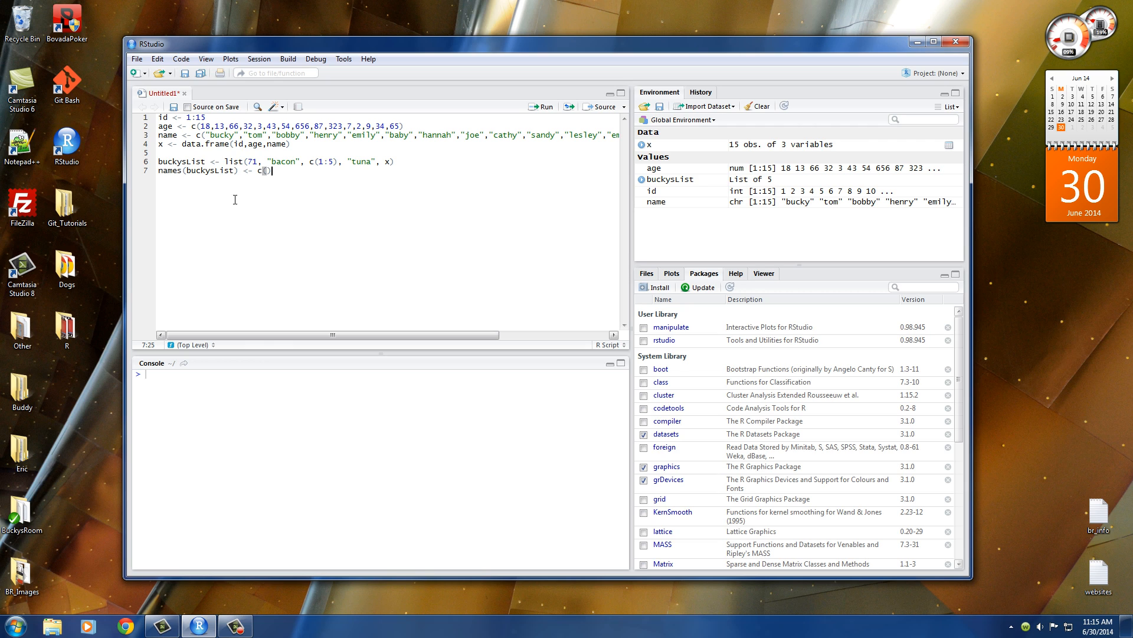
key("Backspace")
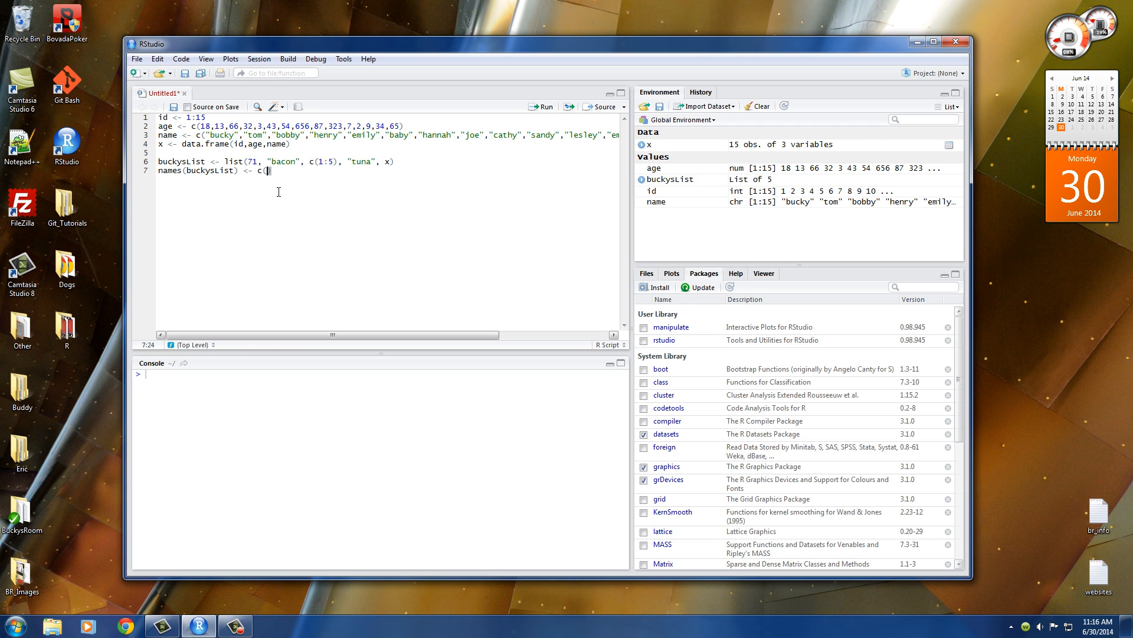
type("fa\")")
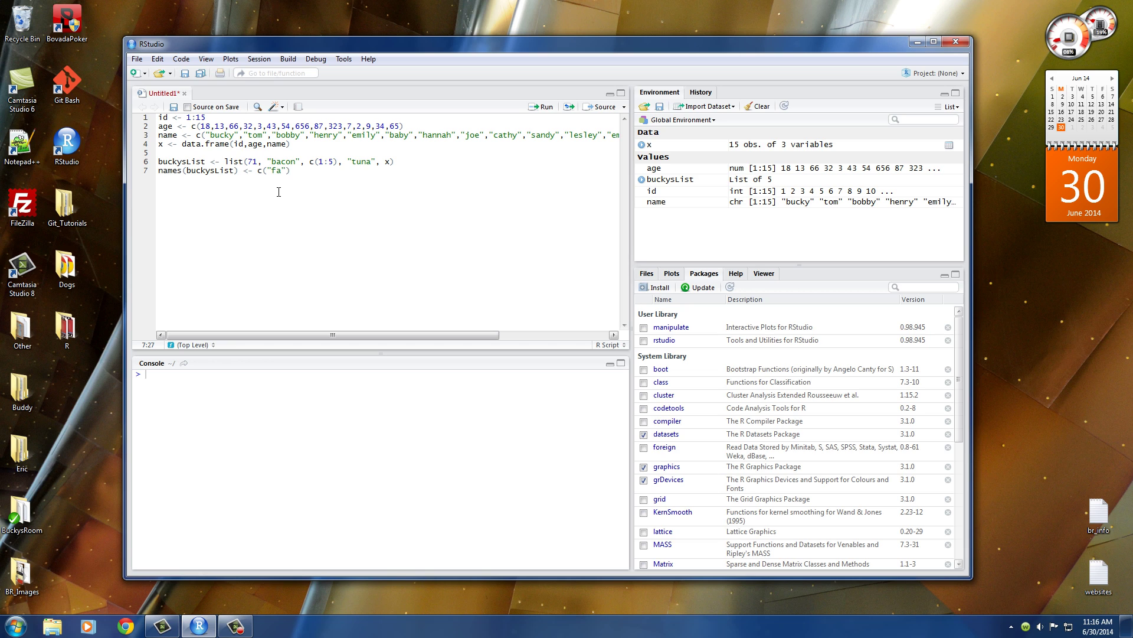
type("v")
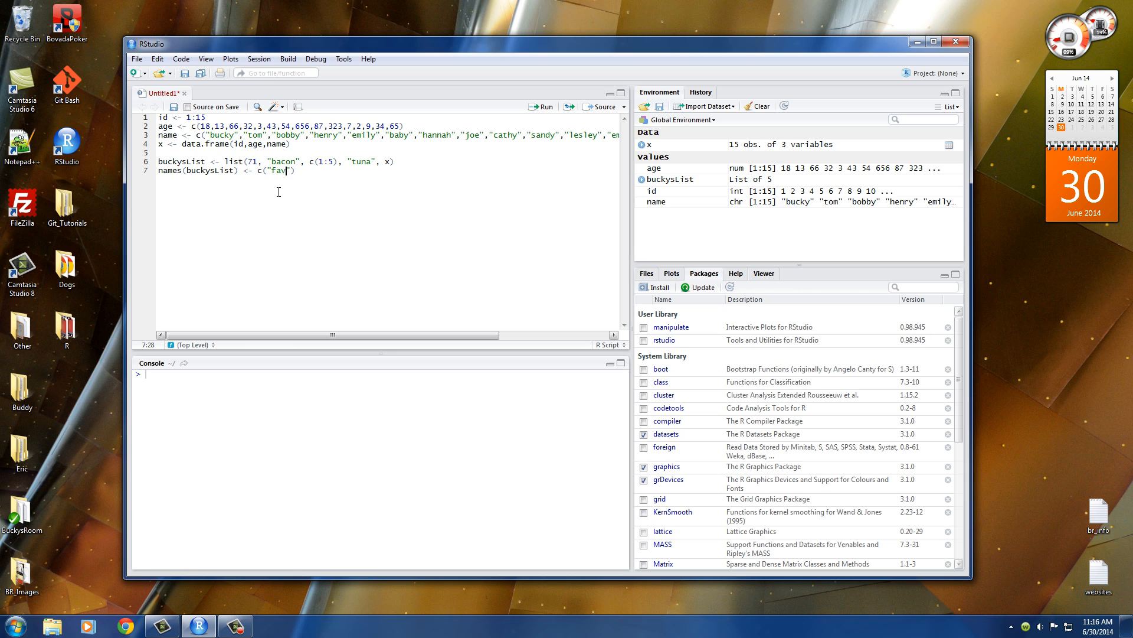
type("Num")
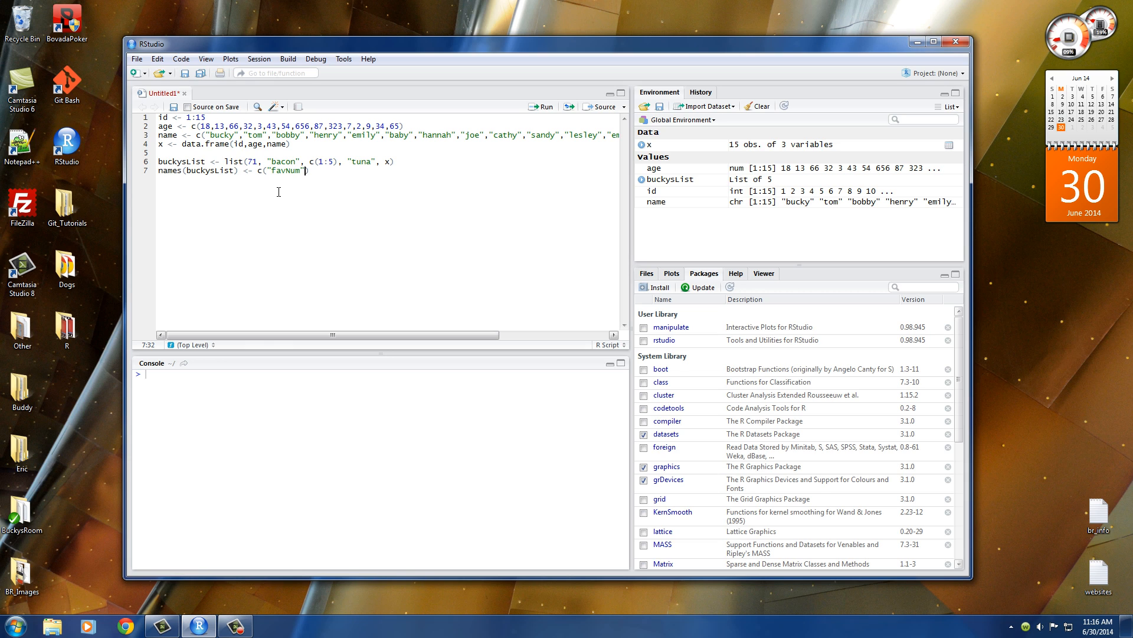
type(", \"\"")
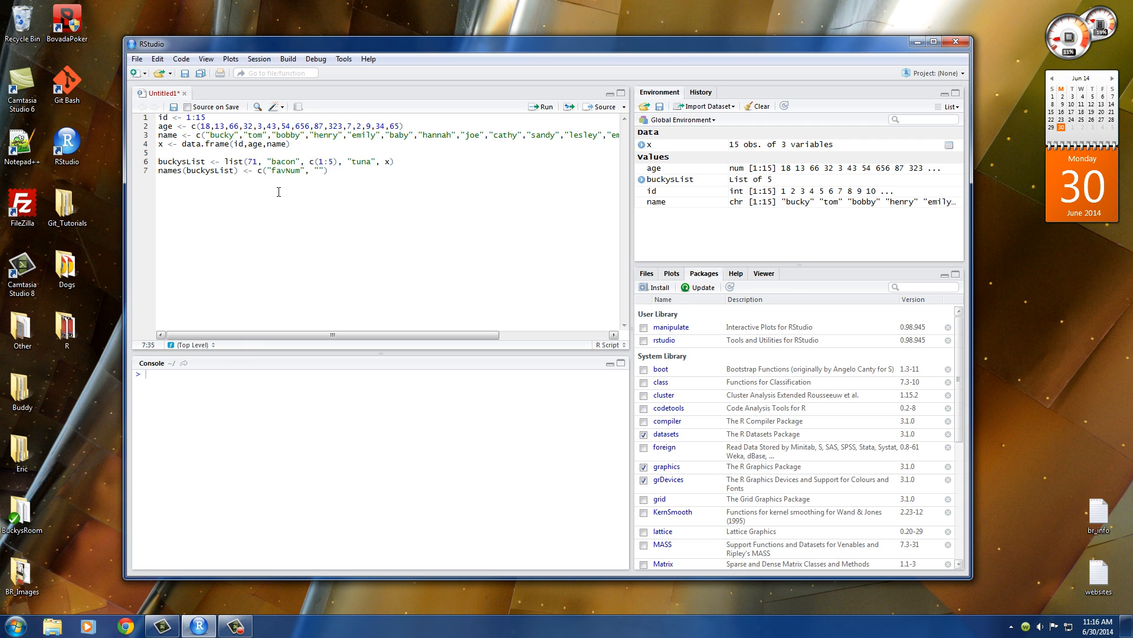
Step: Add the names favFood, favvector, goodFood and FavData and close the vector
type("favFood")
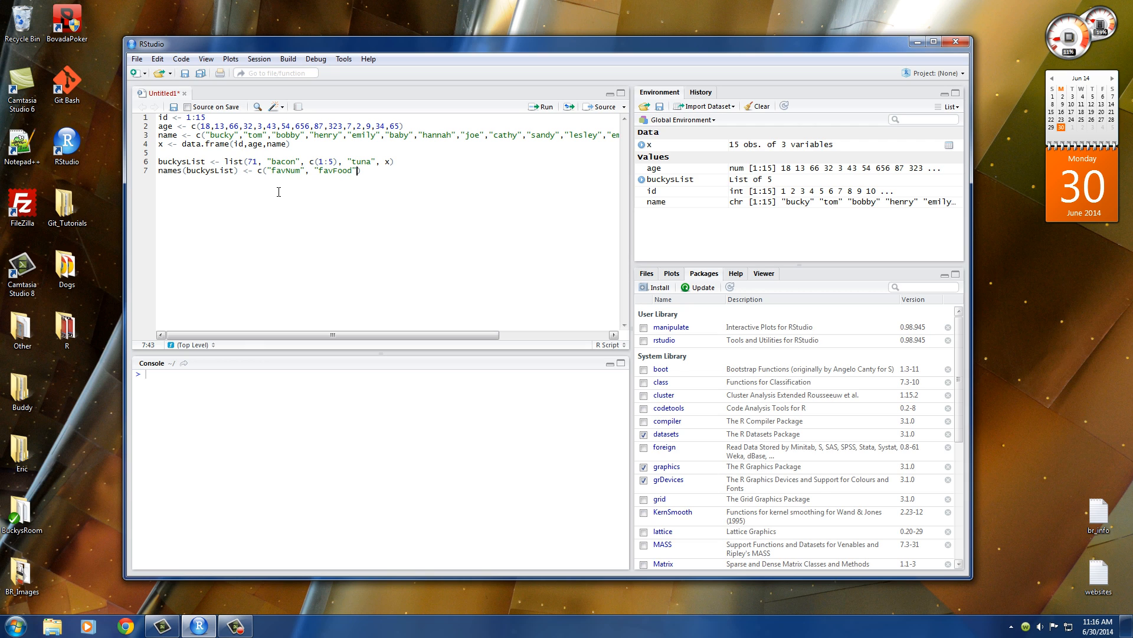
type(",")
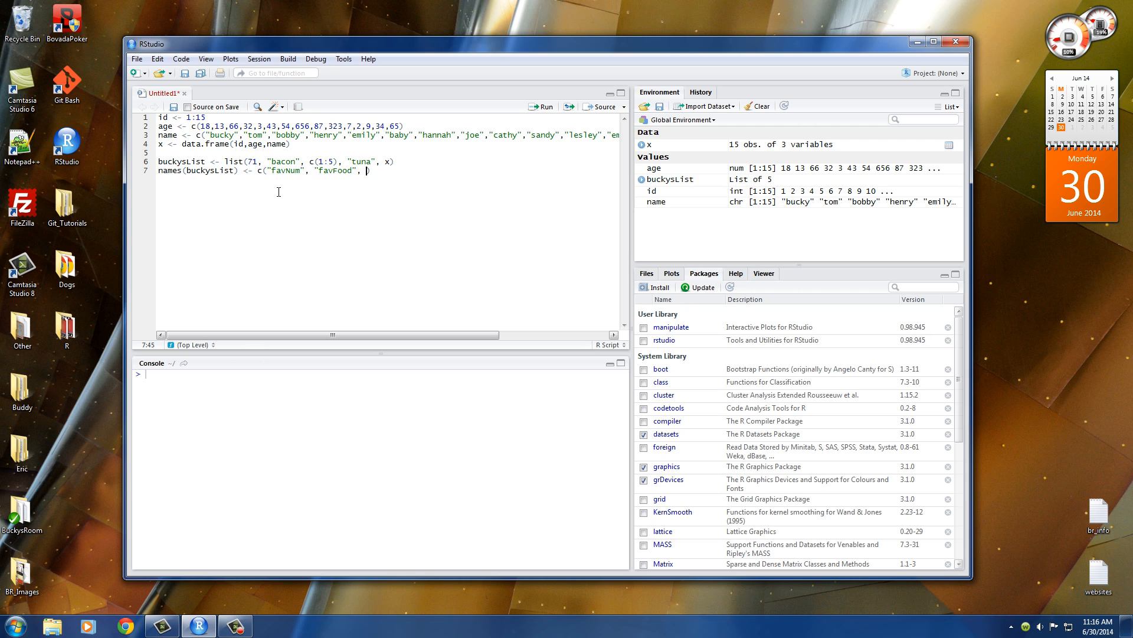
type("fav")
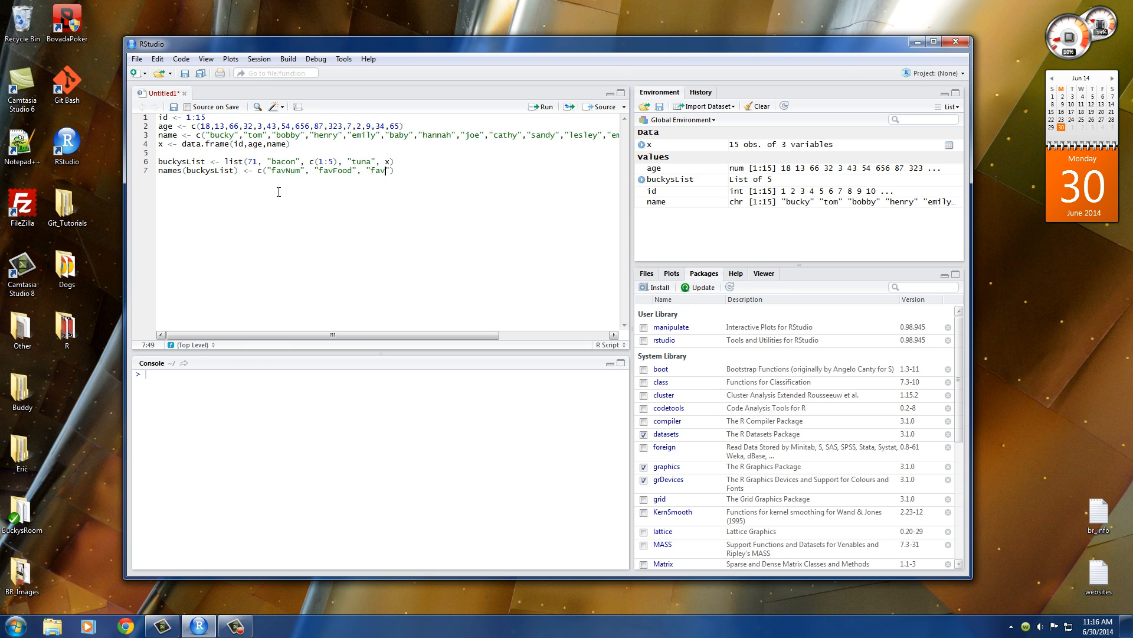
type("vector")
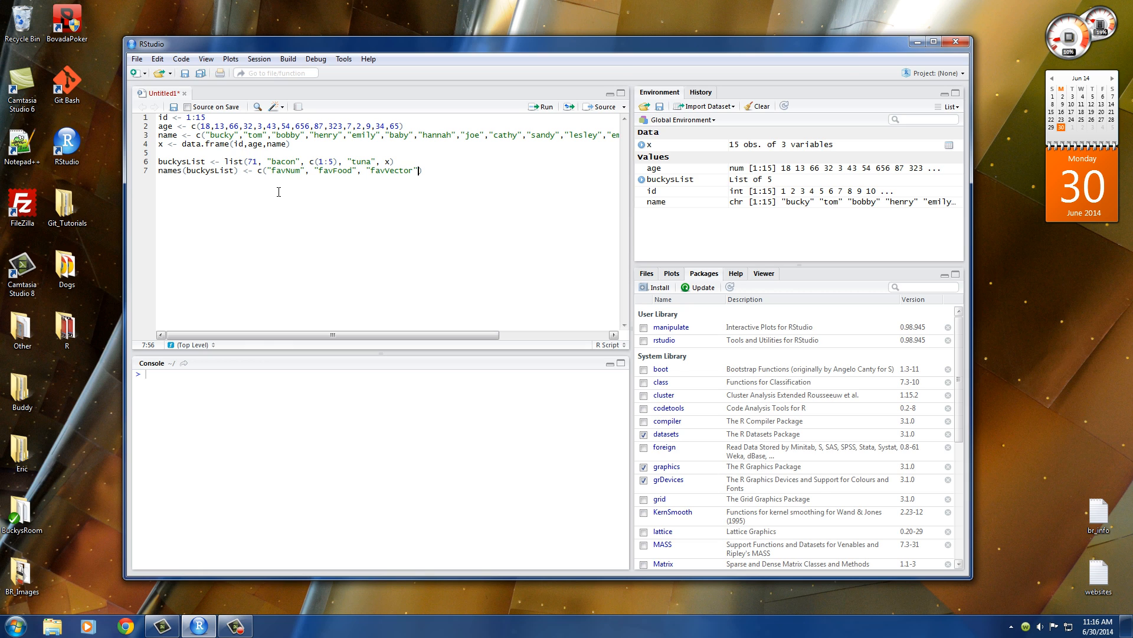
type(",")
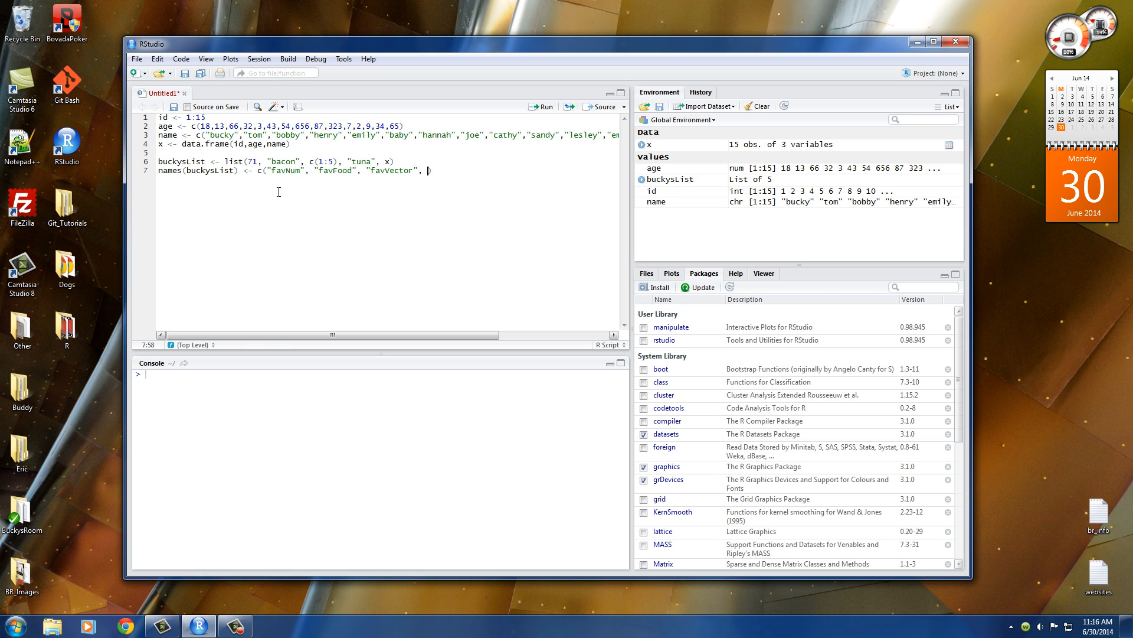
type("\"\"")
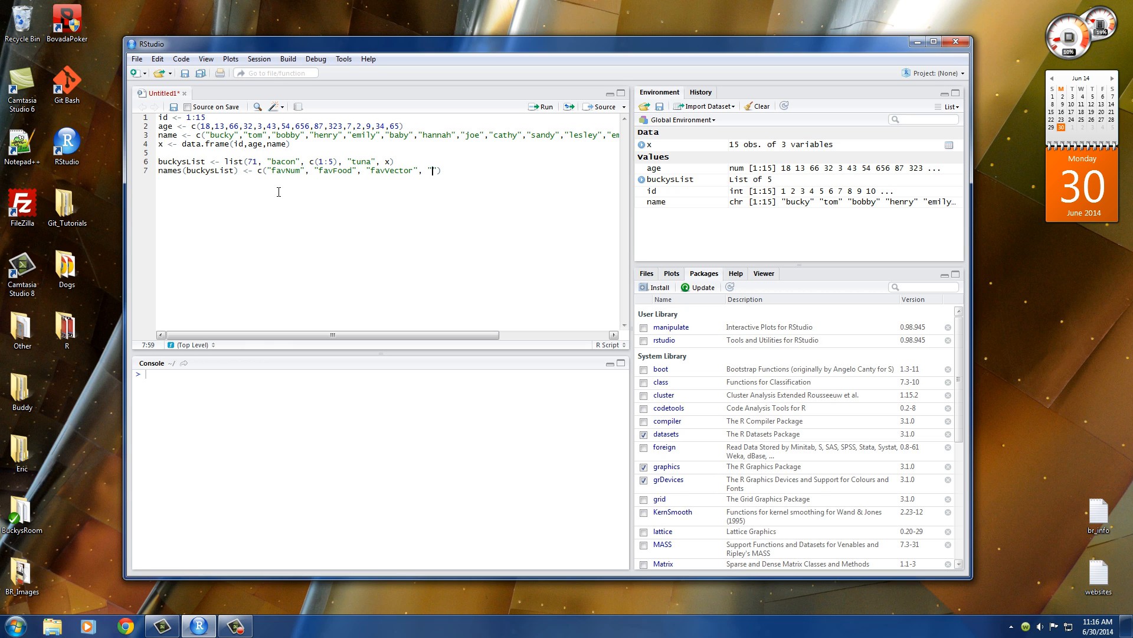
type("goodFood")
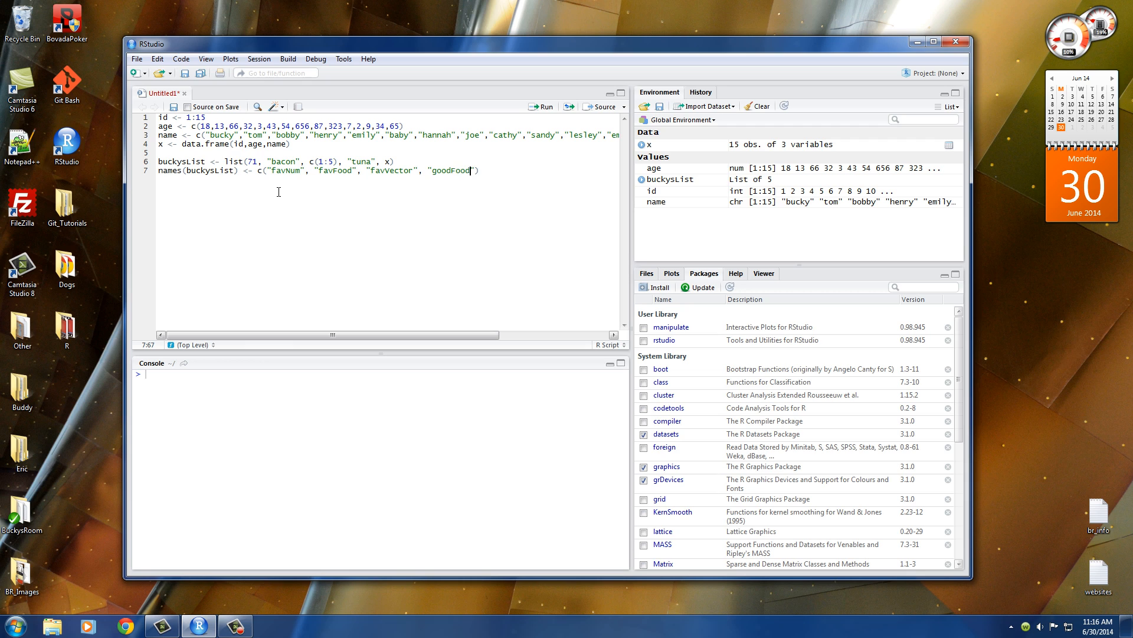
type(", \"")
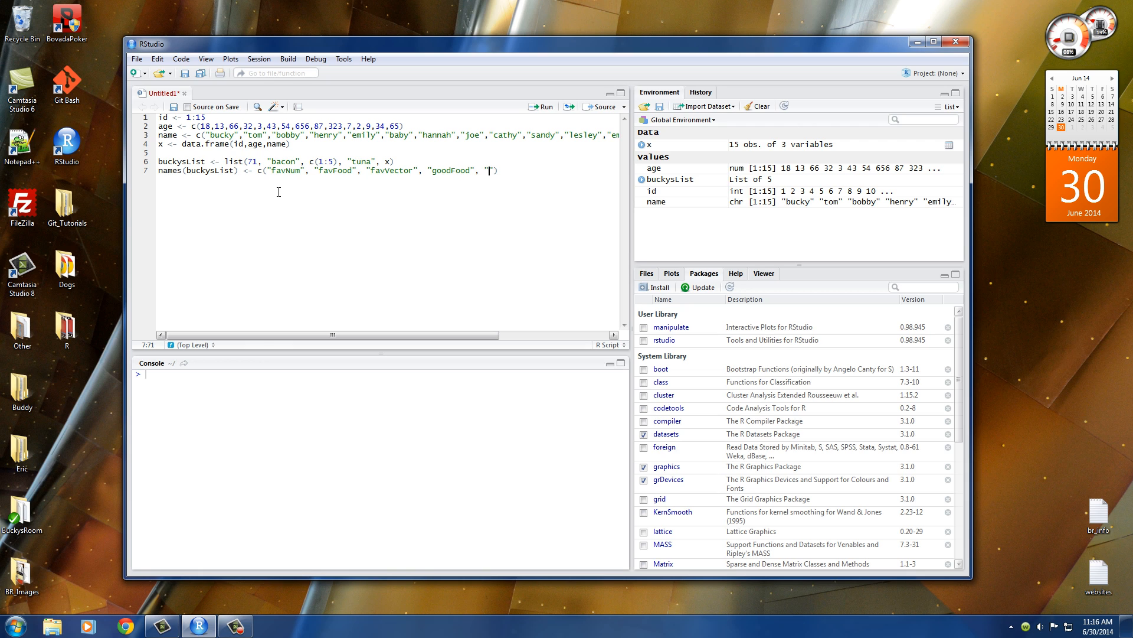
type("Fav")
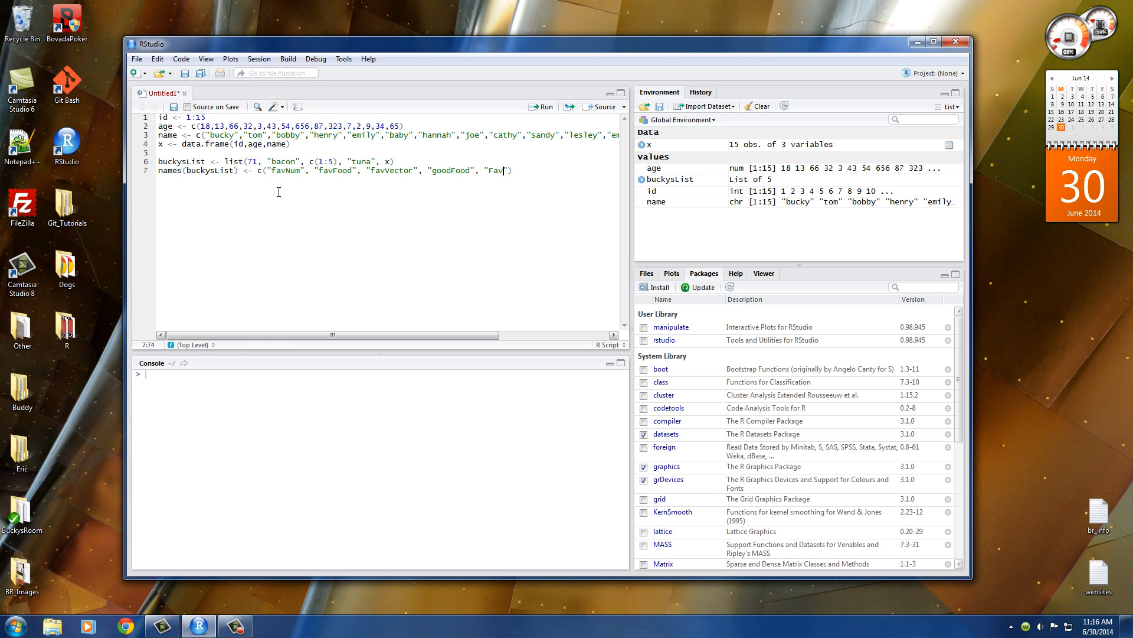
type("Data")
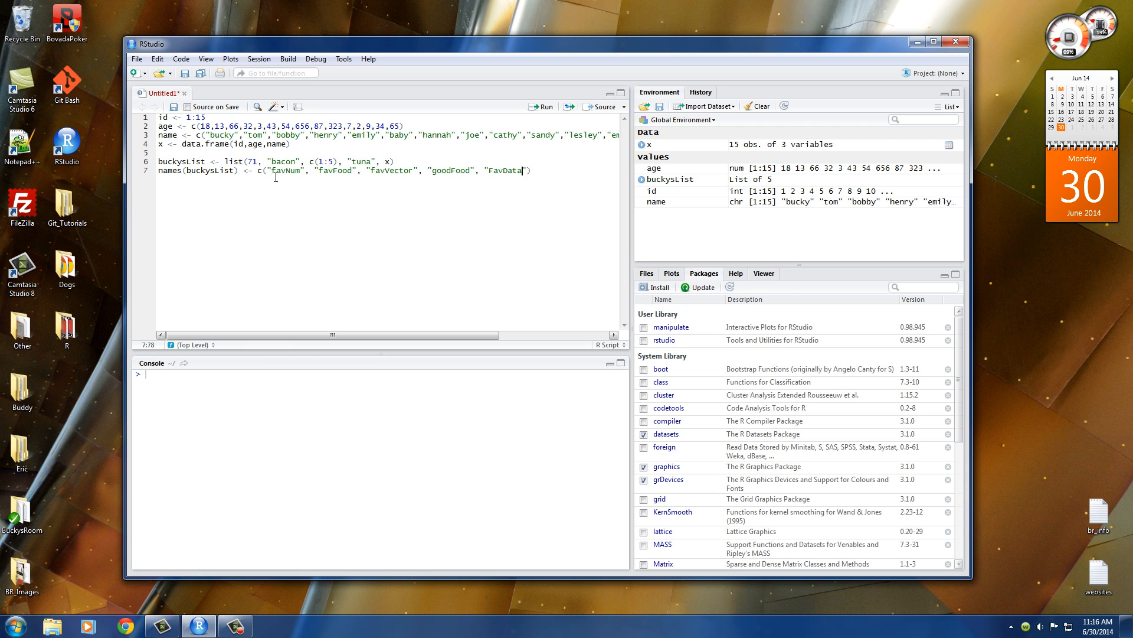
mouse_move(550, 173)
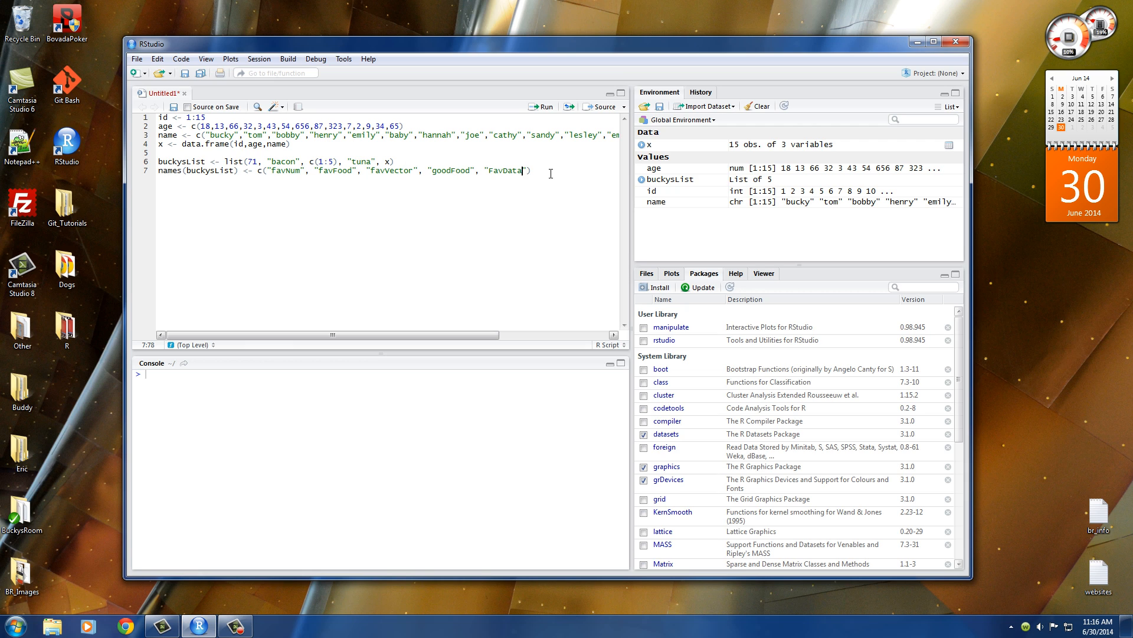
type(")")
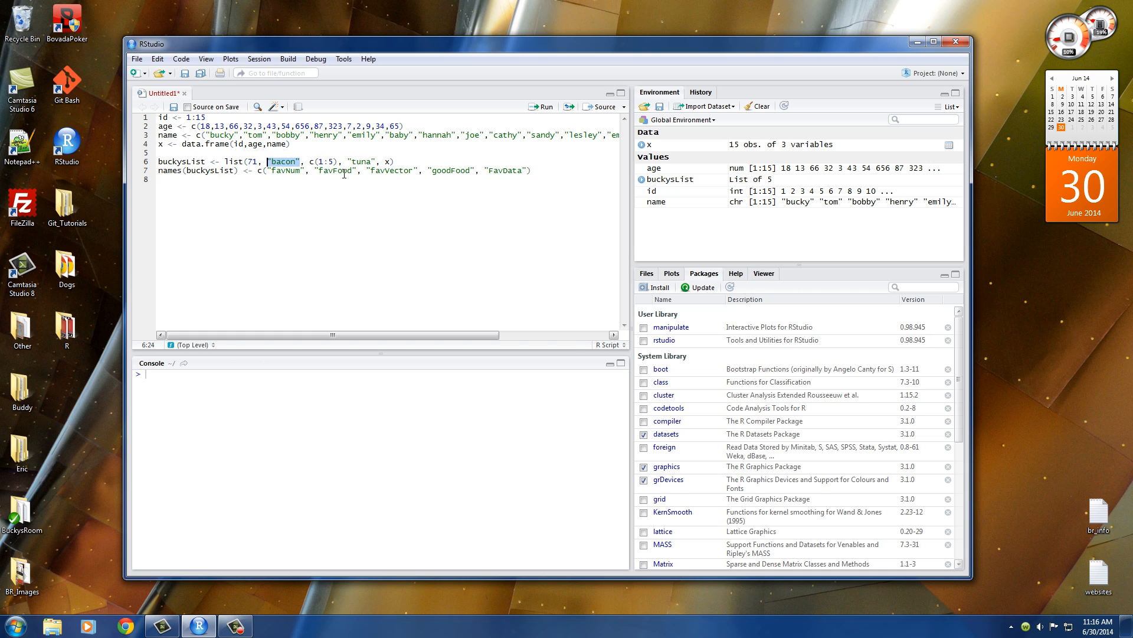
double_click(451, 171)
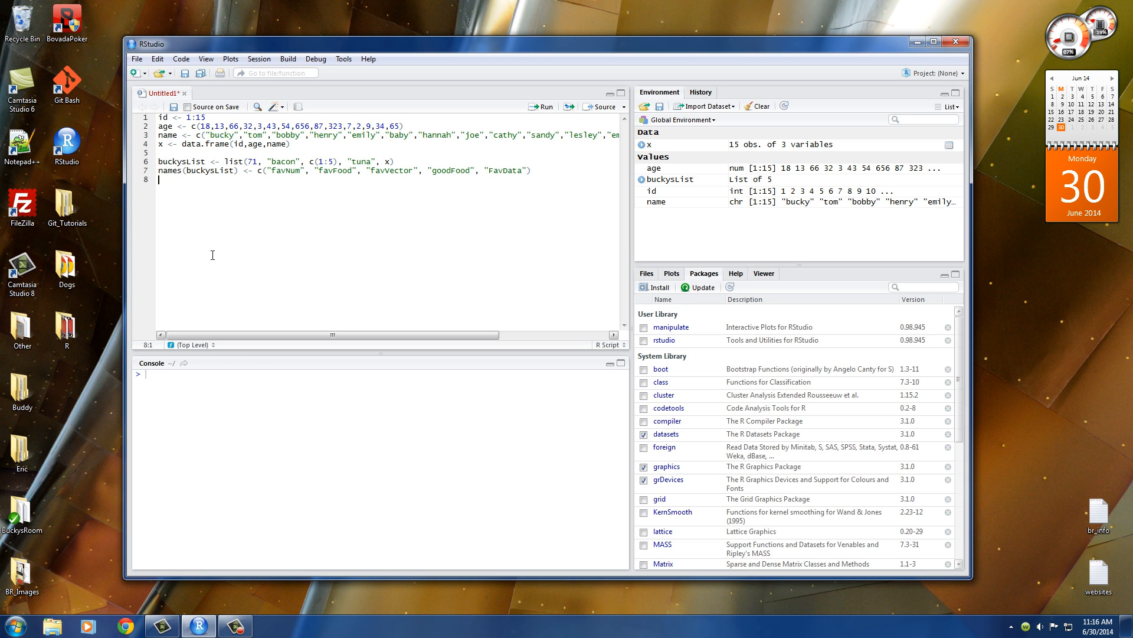
Step: Add buckysList[["favFood"]] and run the whole script, returning "bacon"
type("buckysList[[")
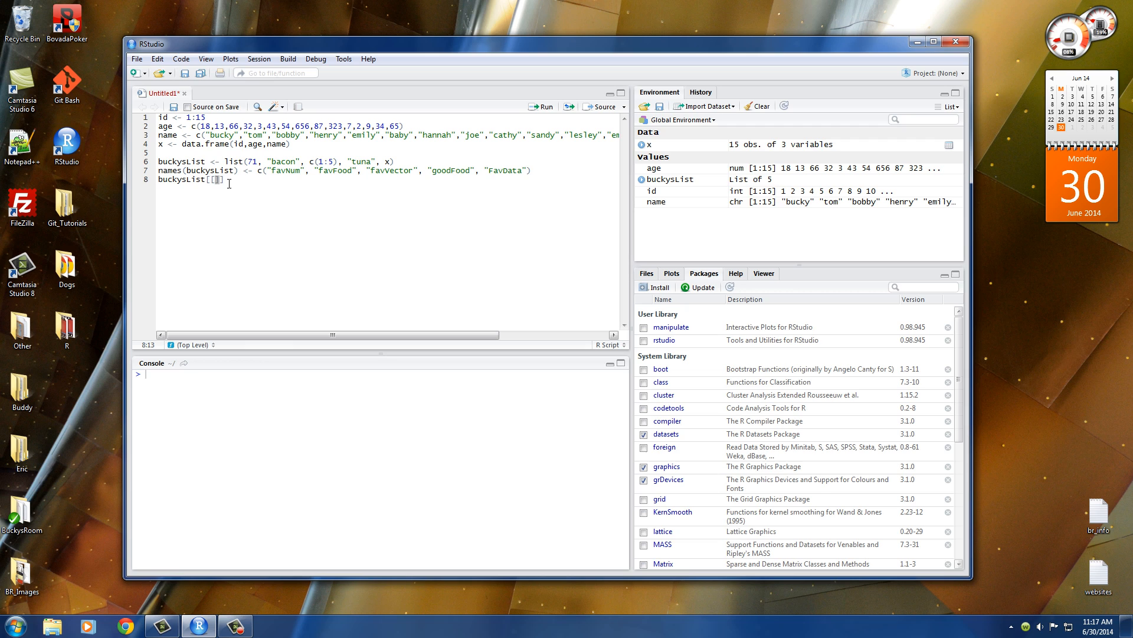
type("\"")
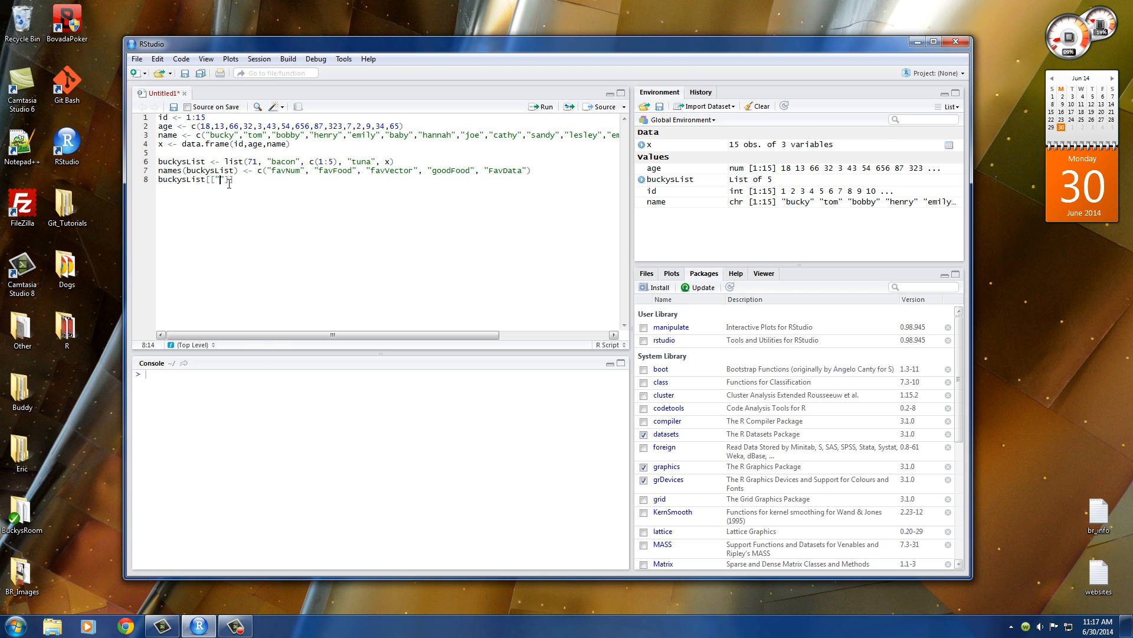
type("]")
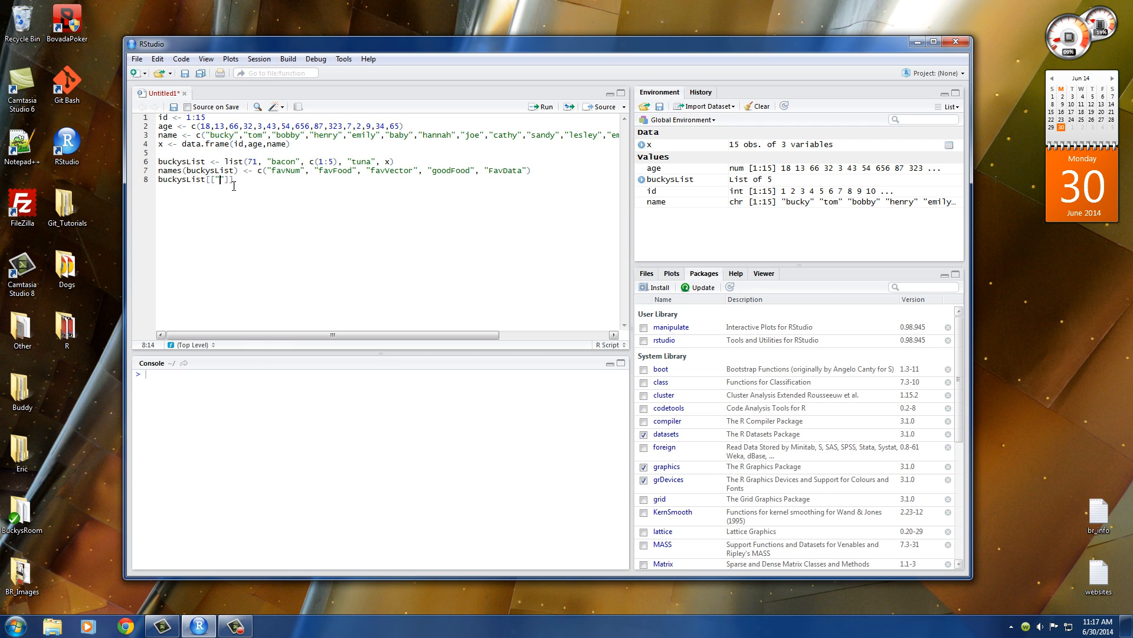
type("favFood")
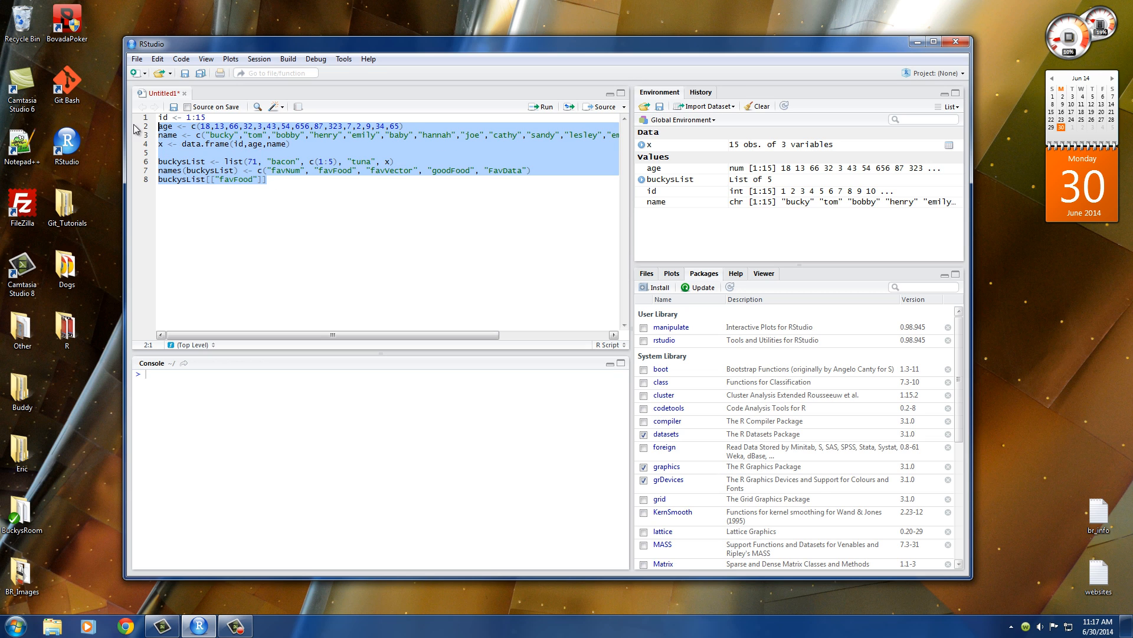
left_click(540, 107)
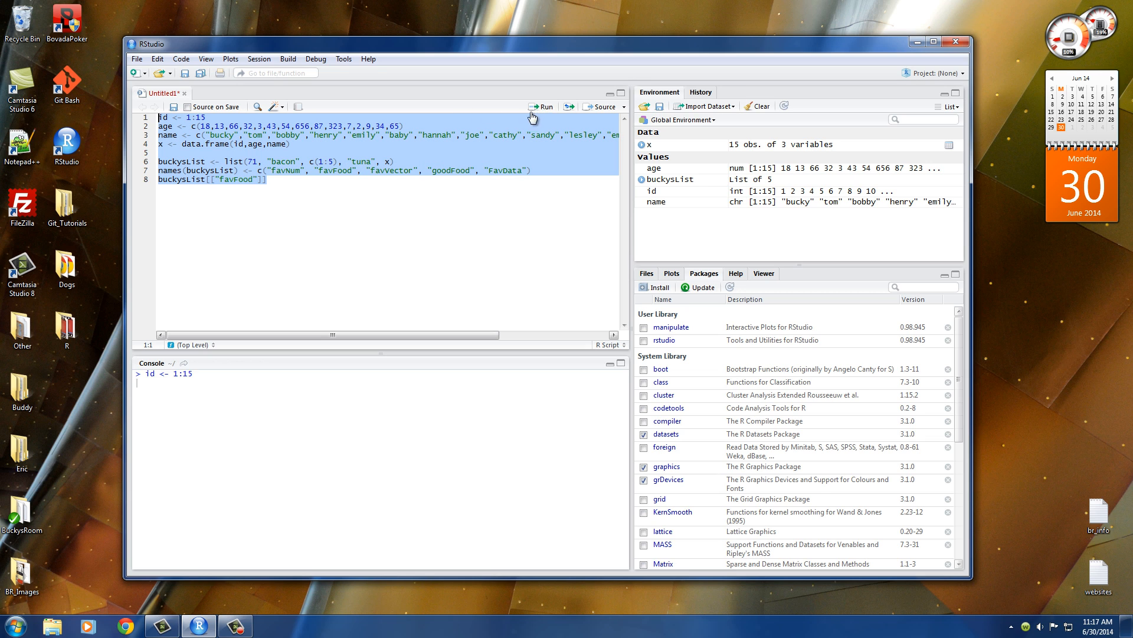
left_click(542, 106)
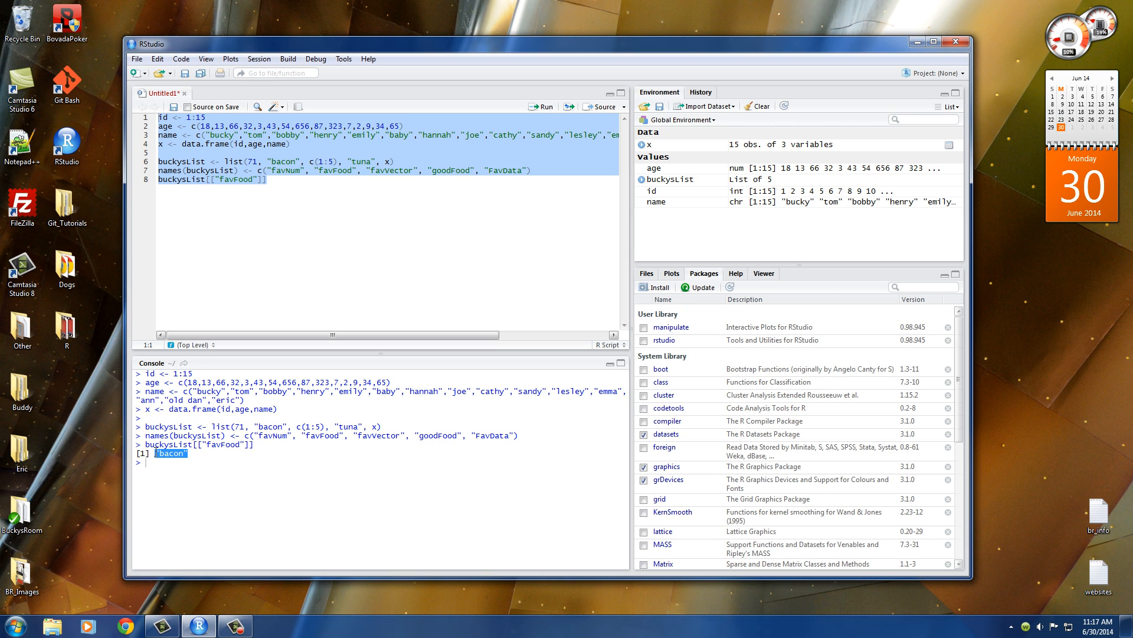
mouse_move(199, 458)
type("Data")
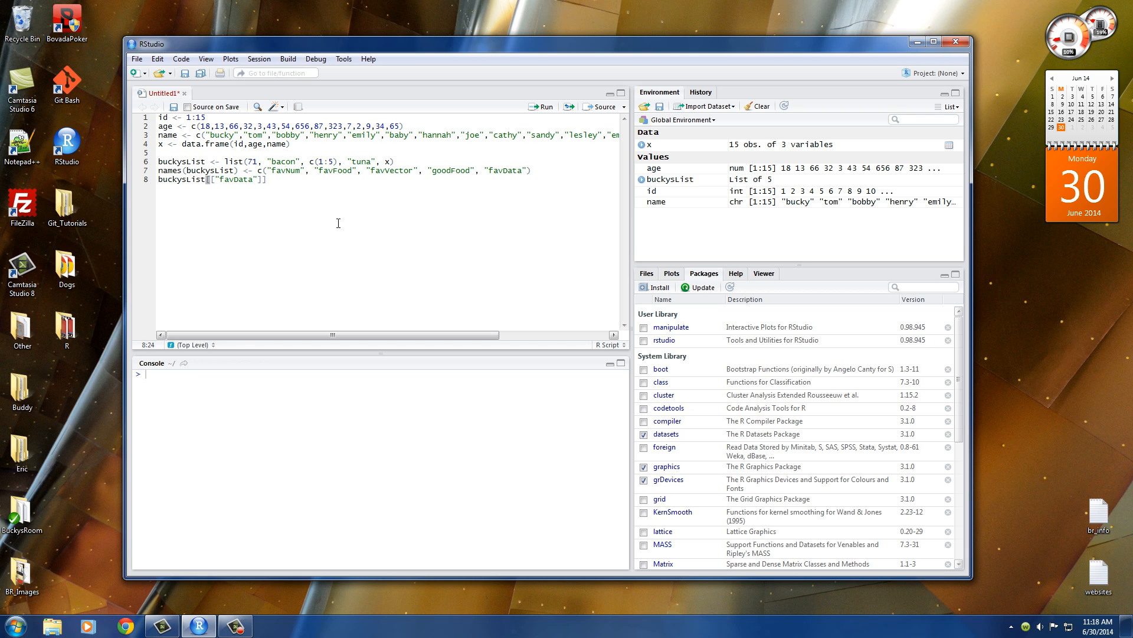
Step: Append $age to the favData lookup and run the script to list the fifteen ages
type("$")
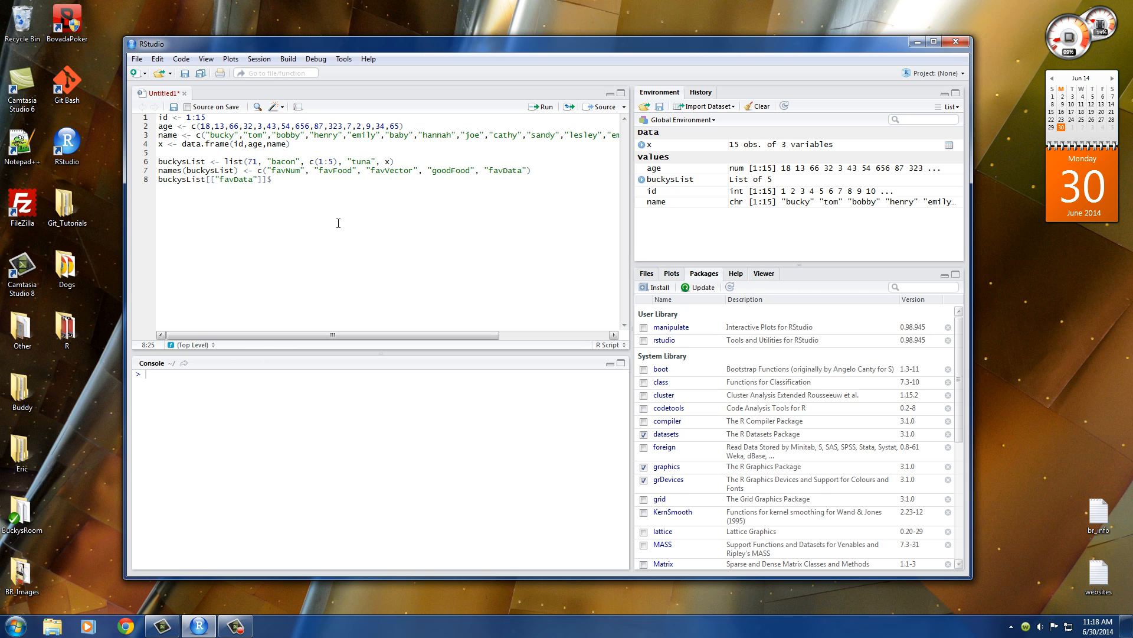
type("age")
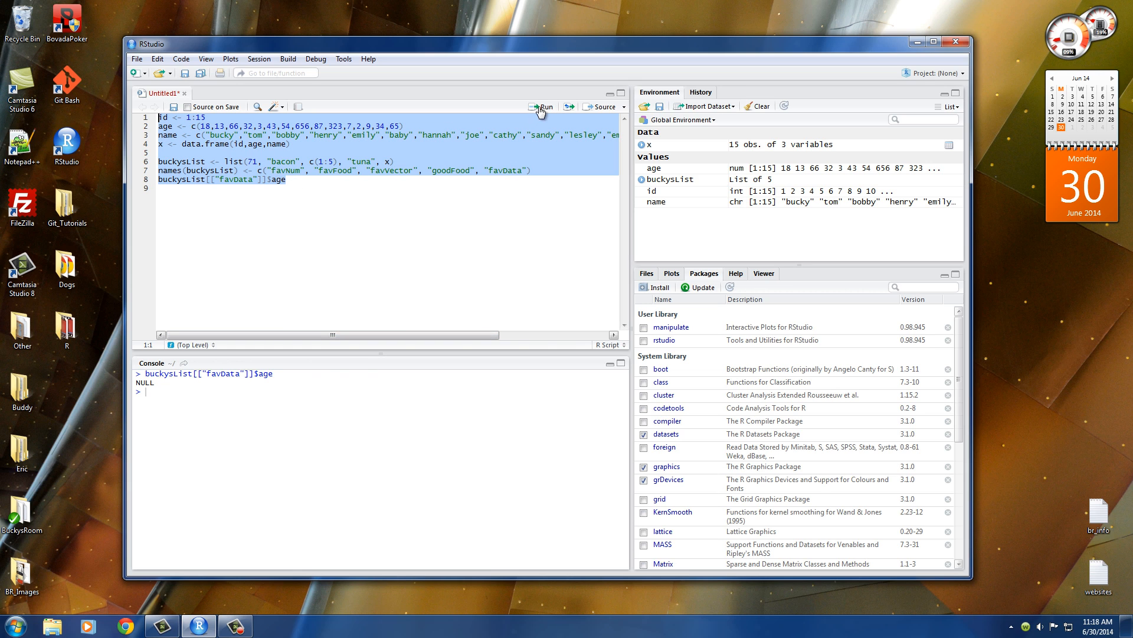
left_click(546, 106)
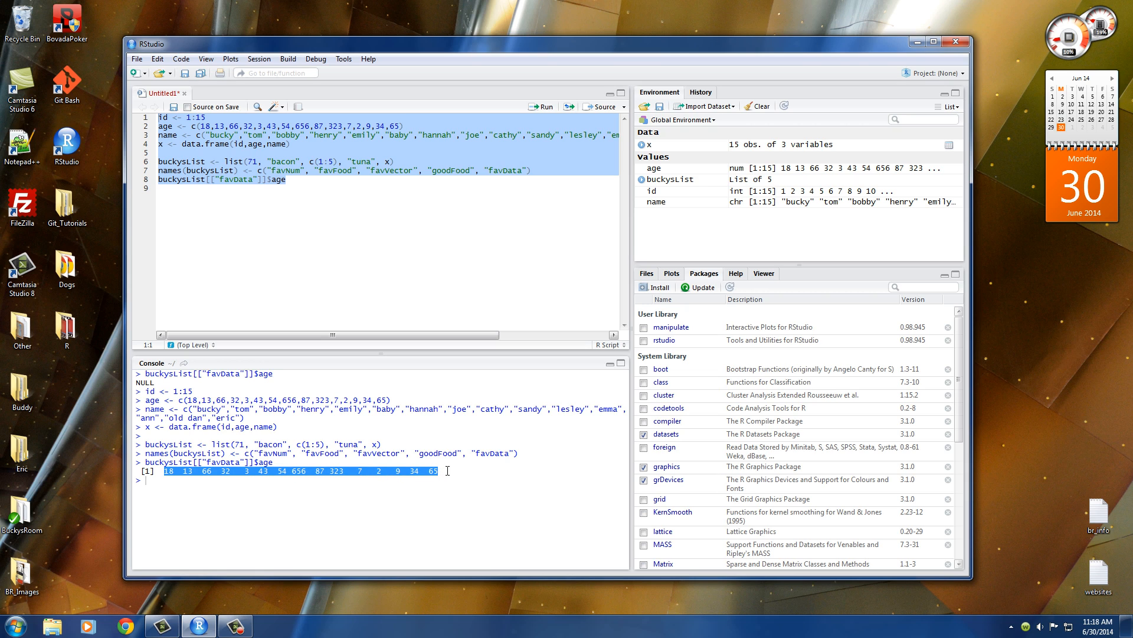
mouse_move(458, 488)
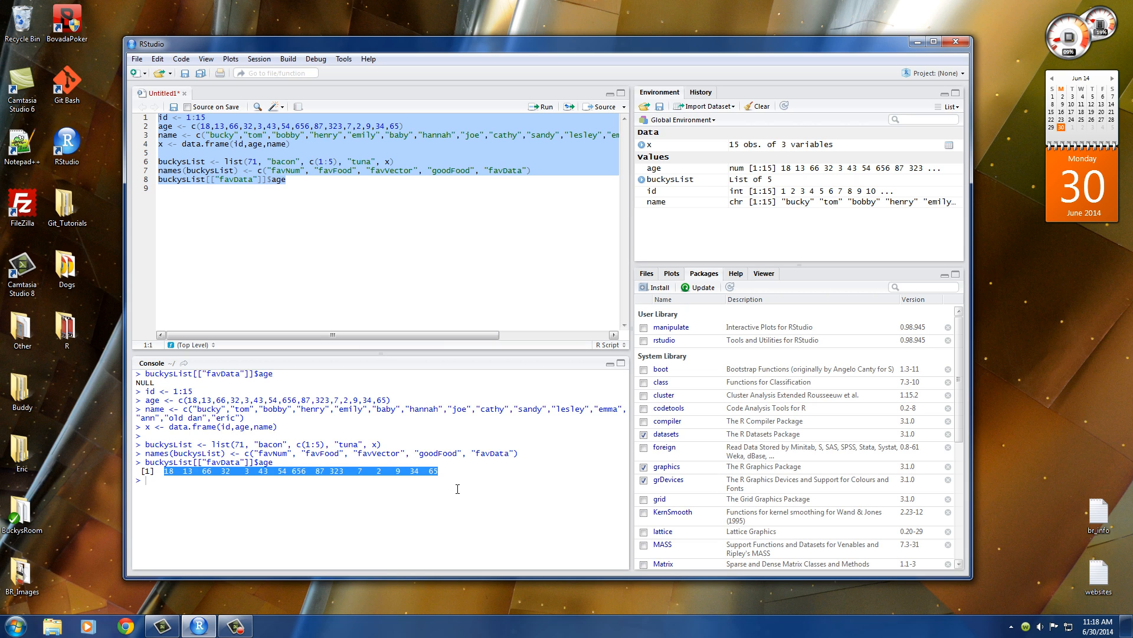
left_click(287, 180)
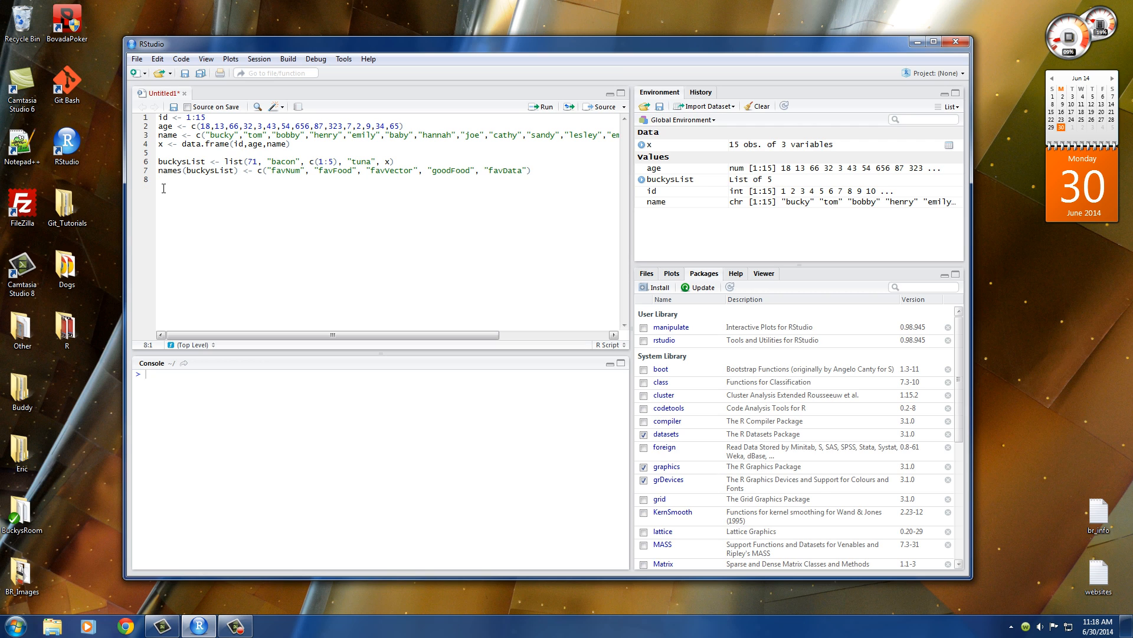
mouse_move(155, 202)
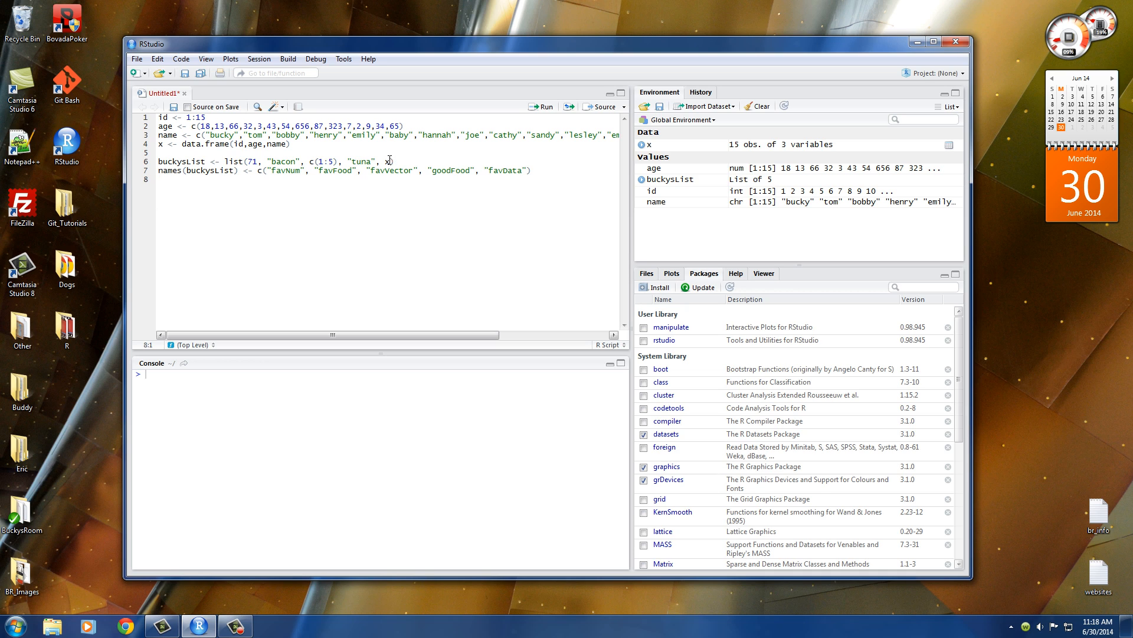
Step: Replace line 8 with length(buckysList)
type("x, dasdasd")
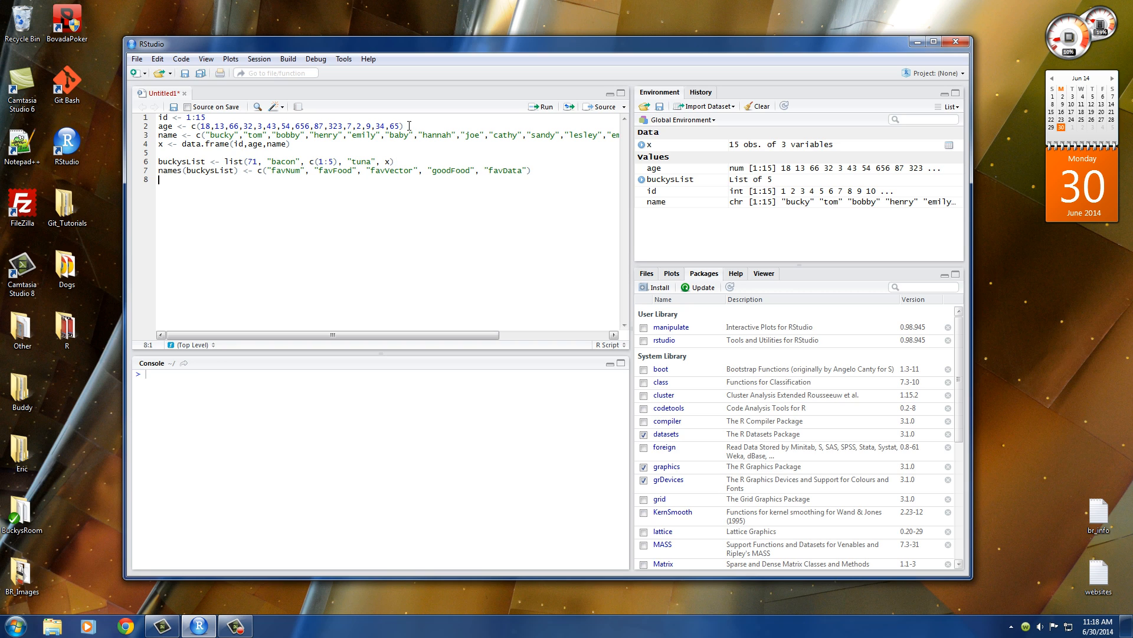
type("le")
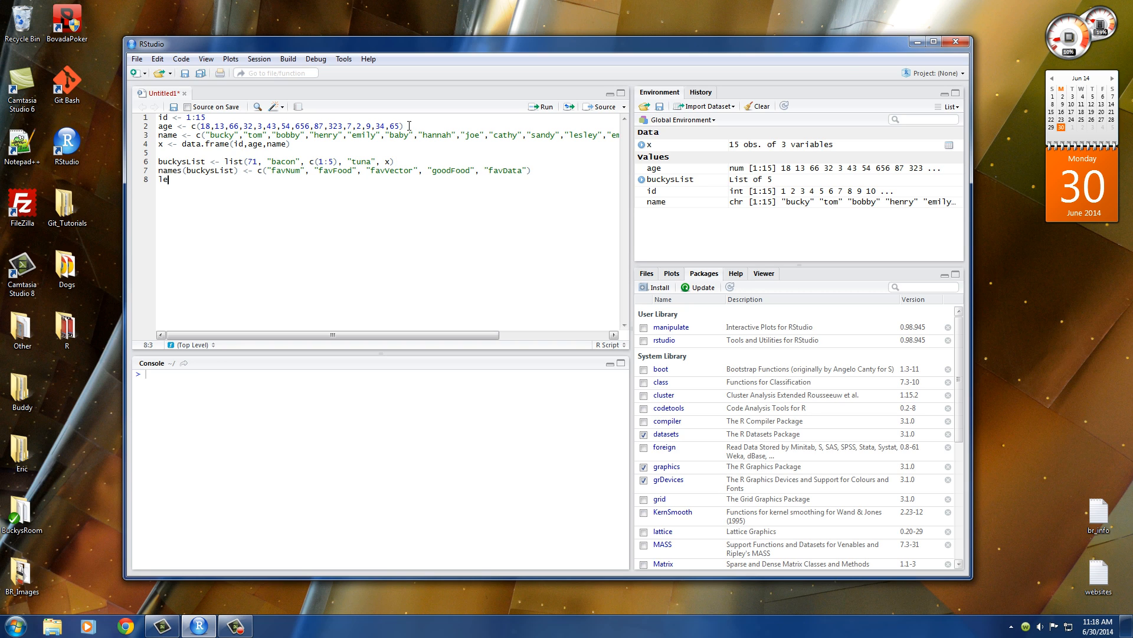
type("ength(")
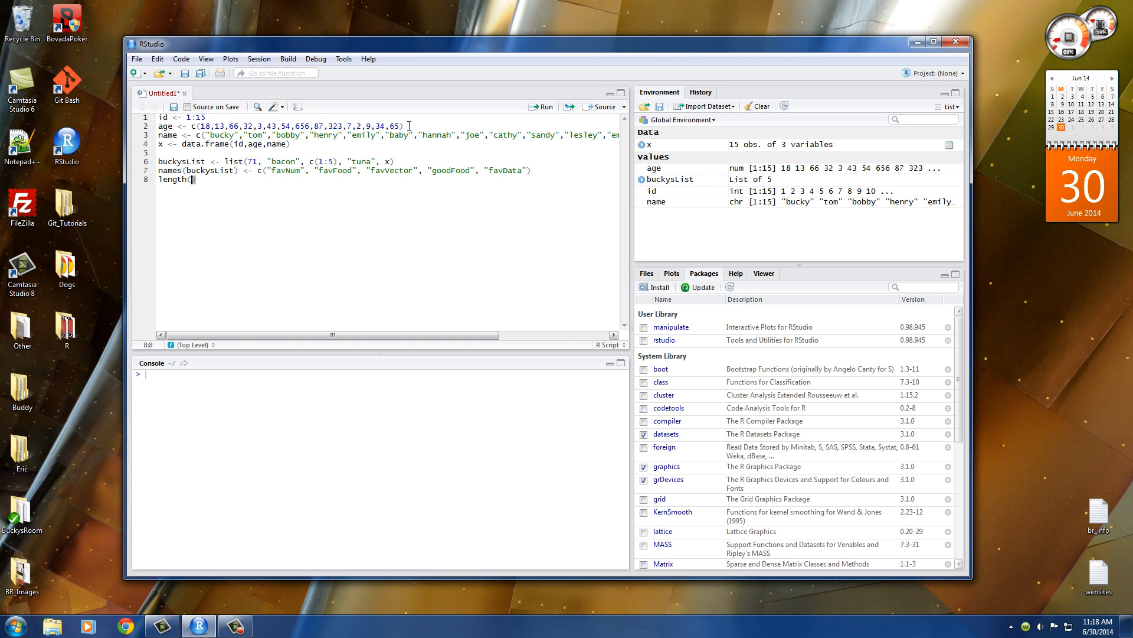
double_click(215, 170)
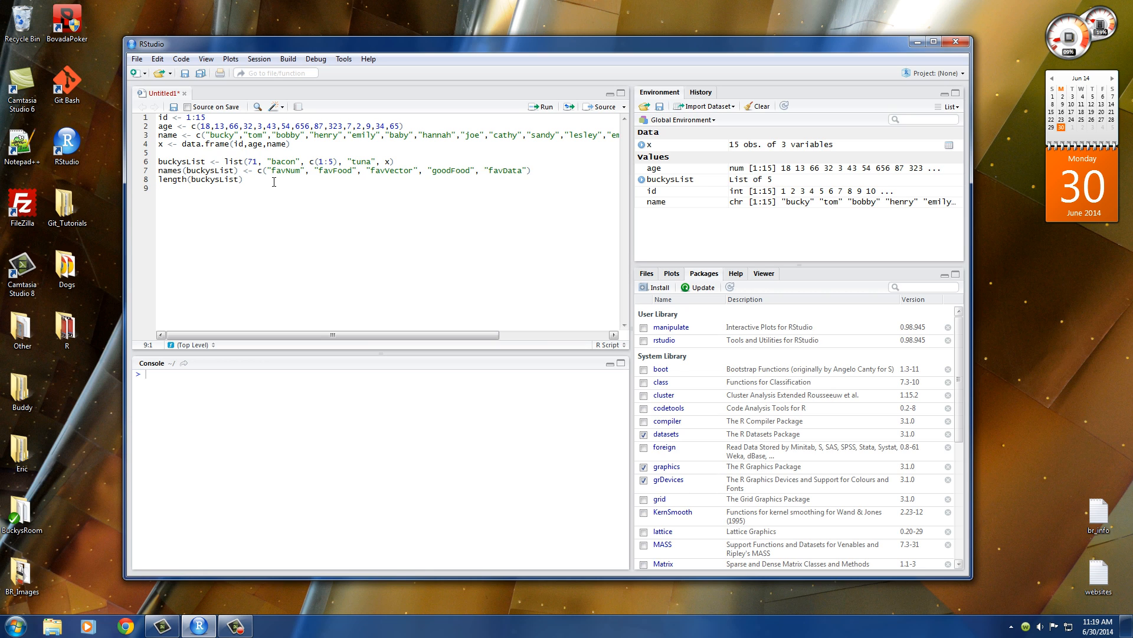
Step: Assign "Hannah" to buckysList[["sistersName"]] and add a buckysList print line
type("bucikys")
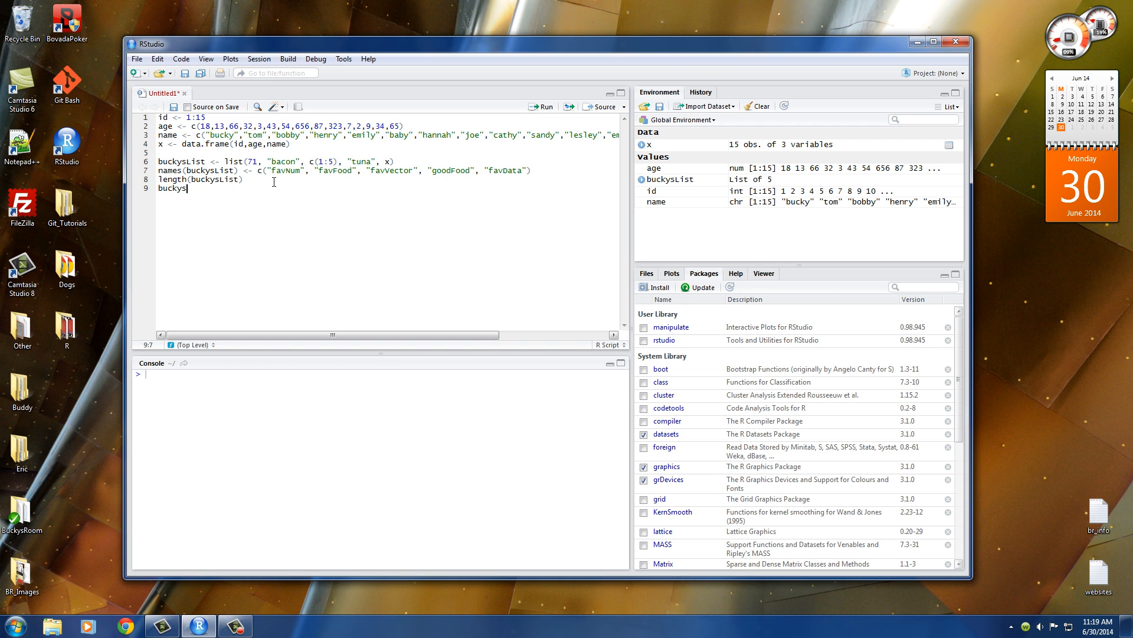
type("List[[\"")
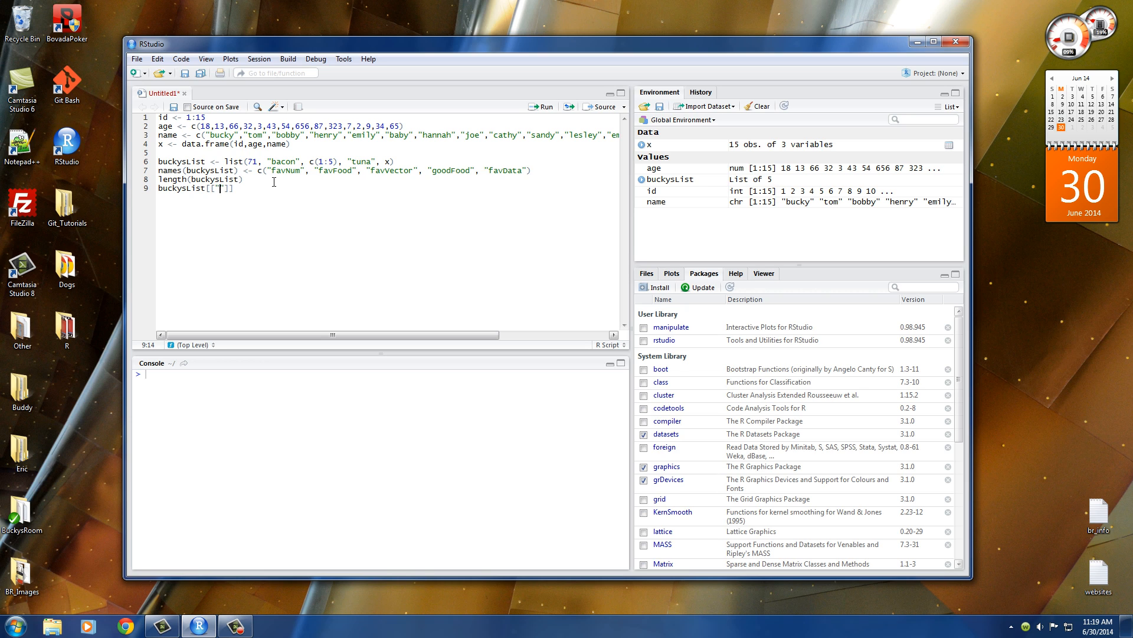
type("sisters")
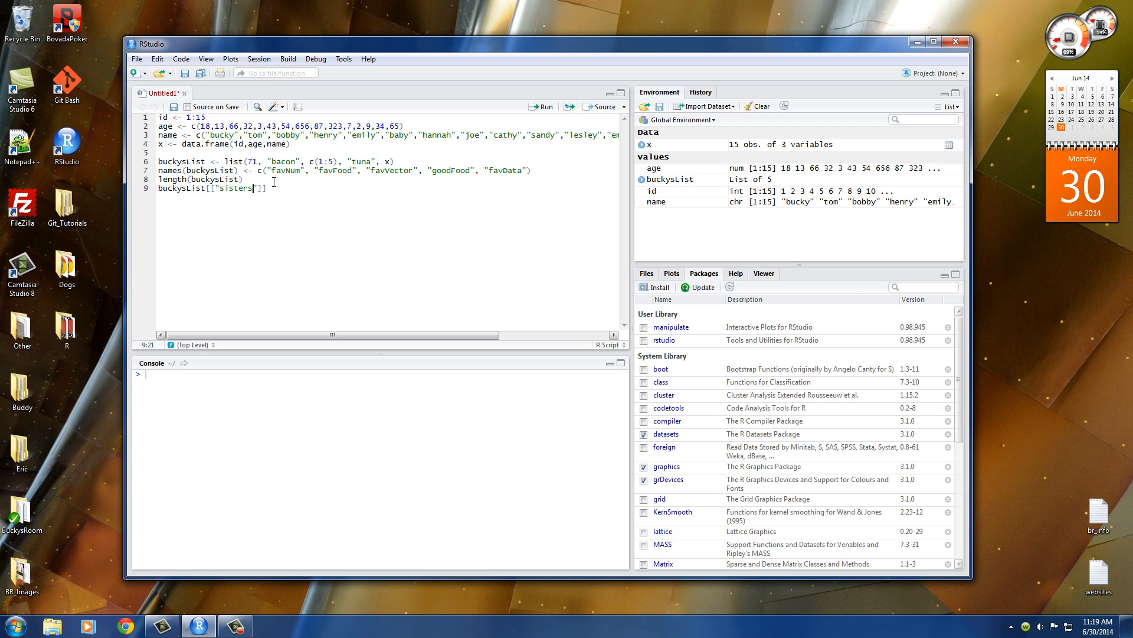
type("Name")
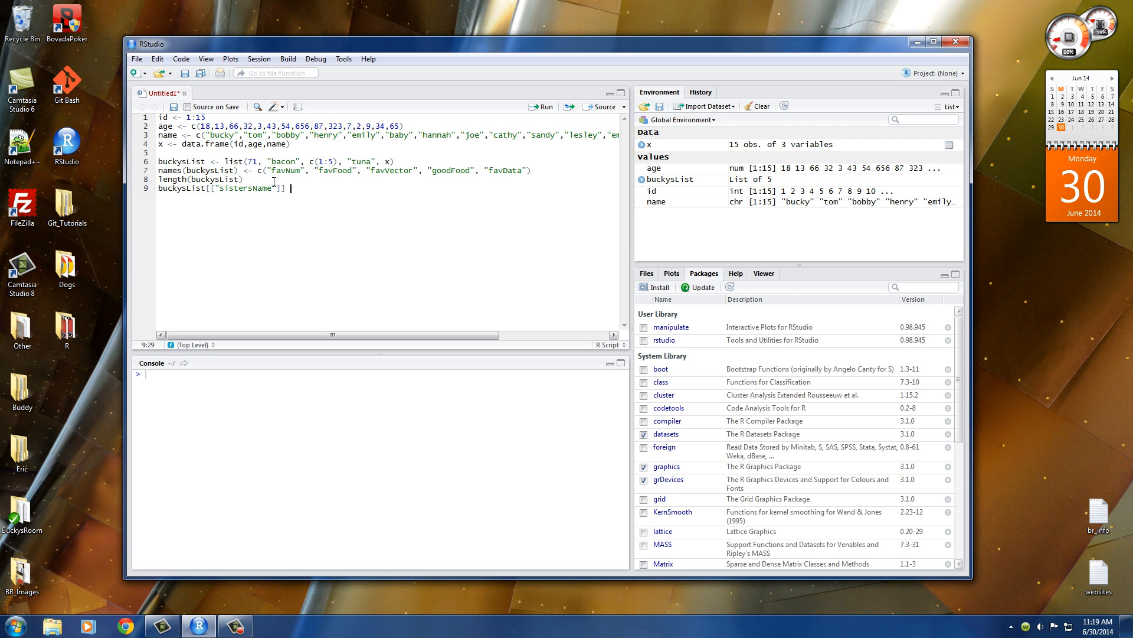
type("<-")
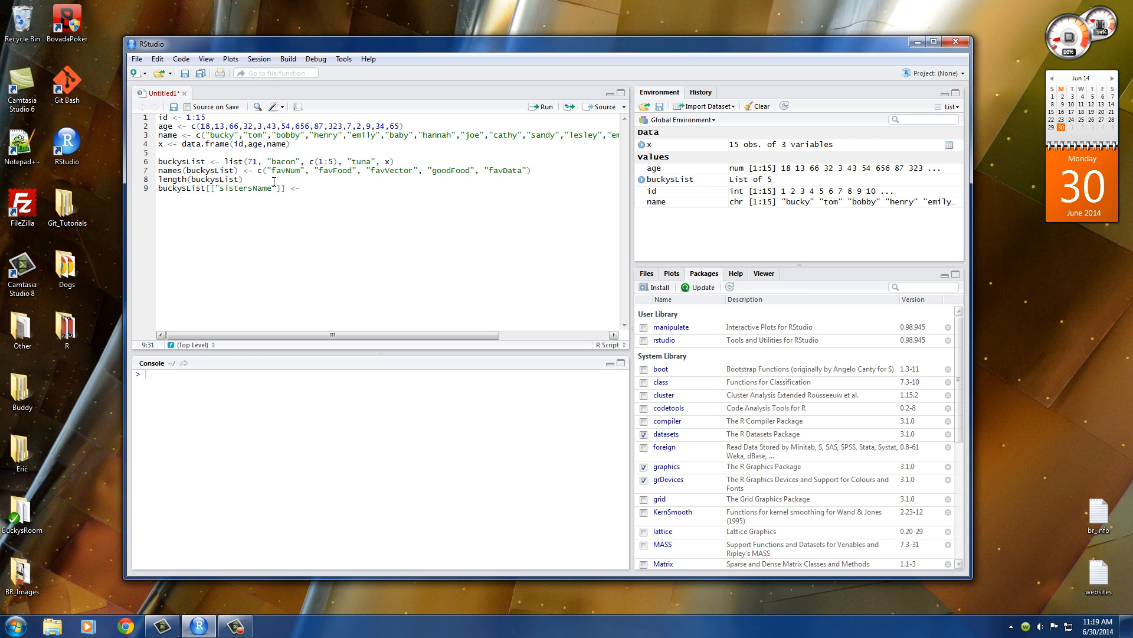
type("\"Ha")
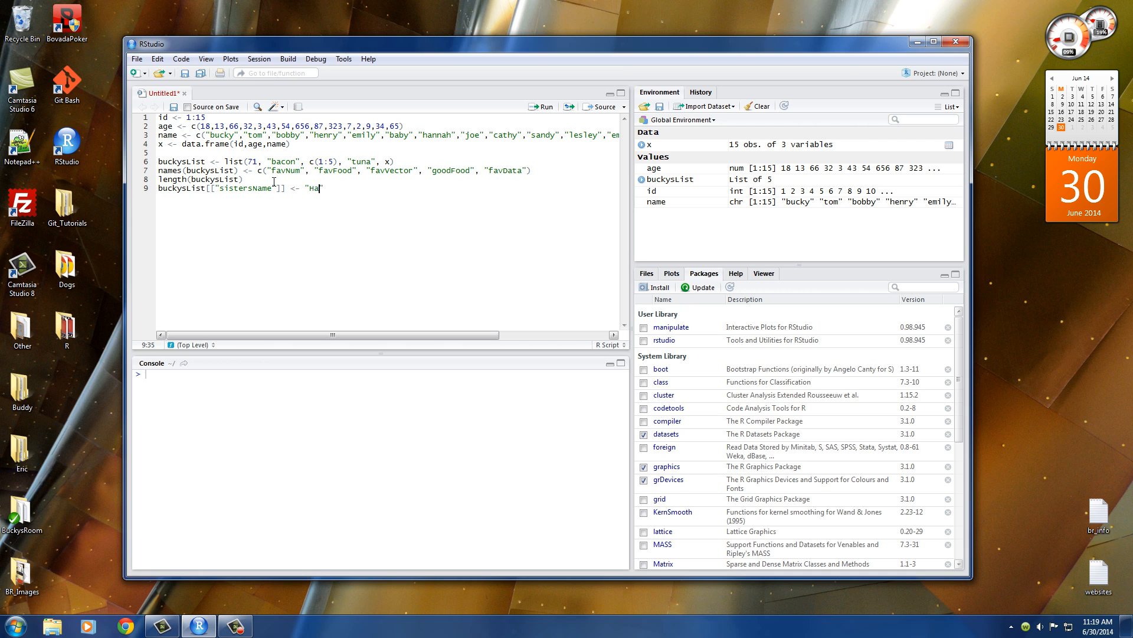
type("nnah\"")
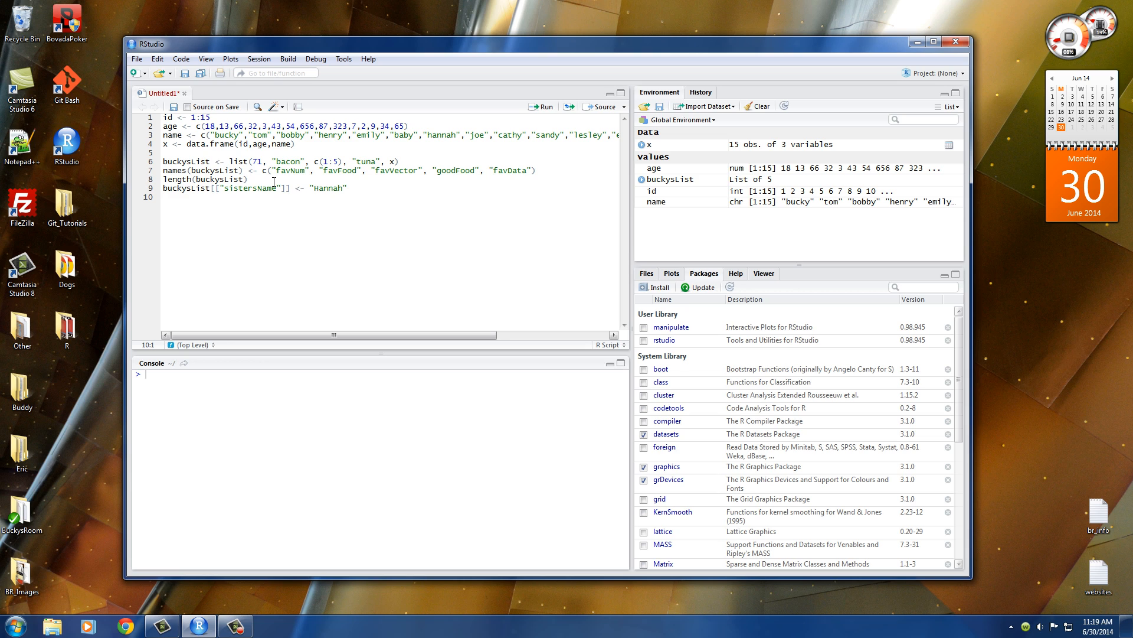
type("buckysList")
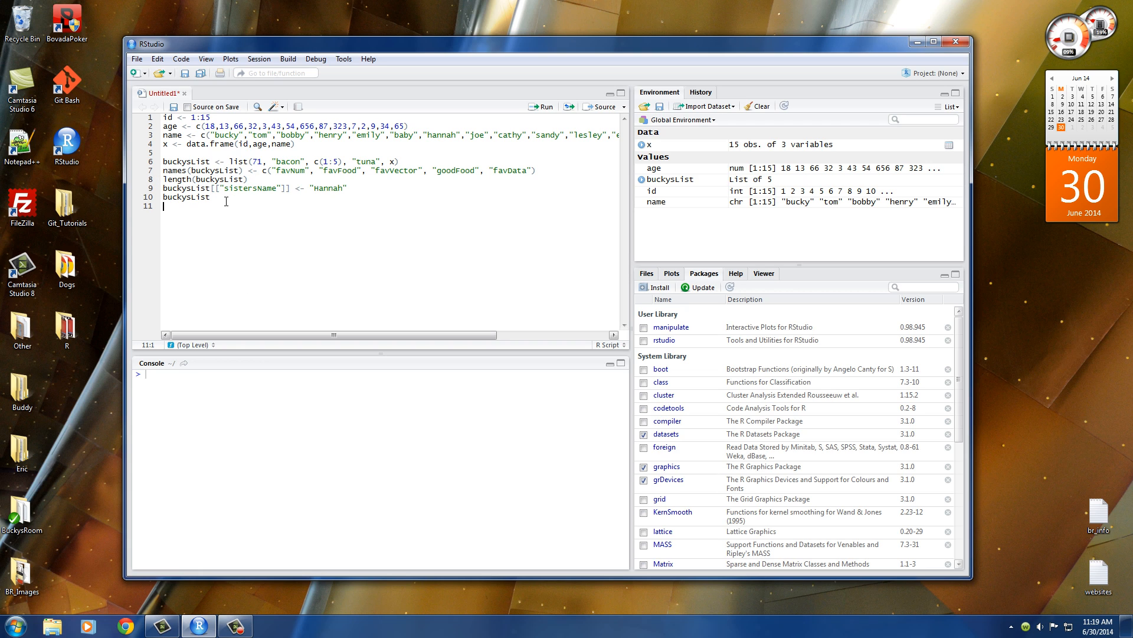
Step: Add length(buckysList), run the script, and inspect the sistersName "Hannah" output and length 6
type("length(buckysList)")
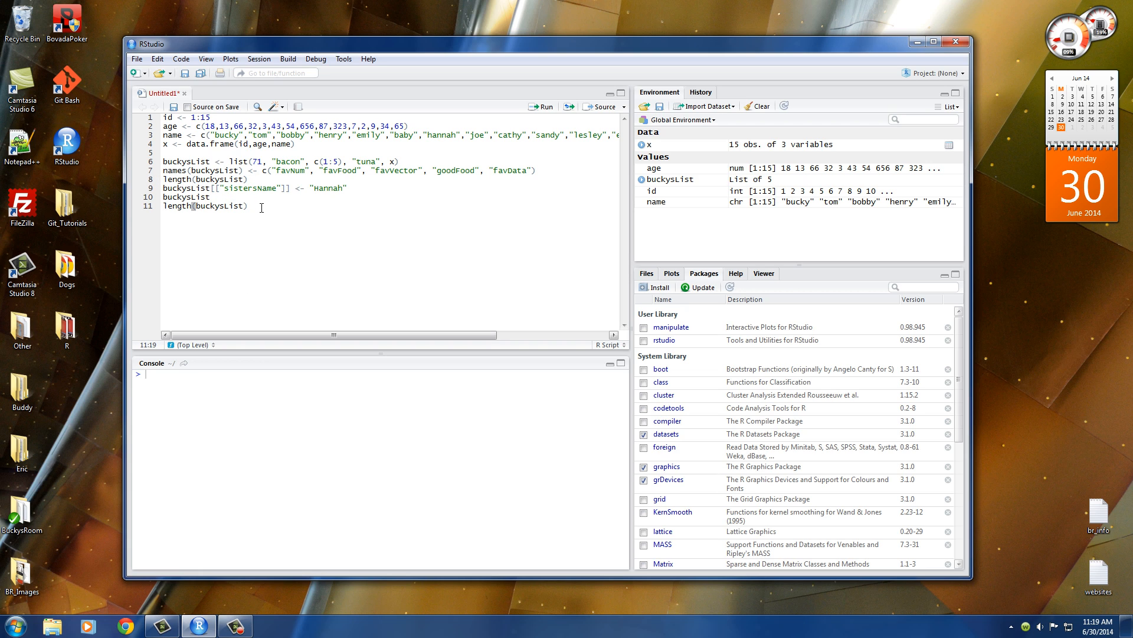
left_click(541, 106)
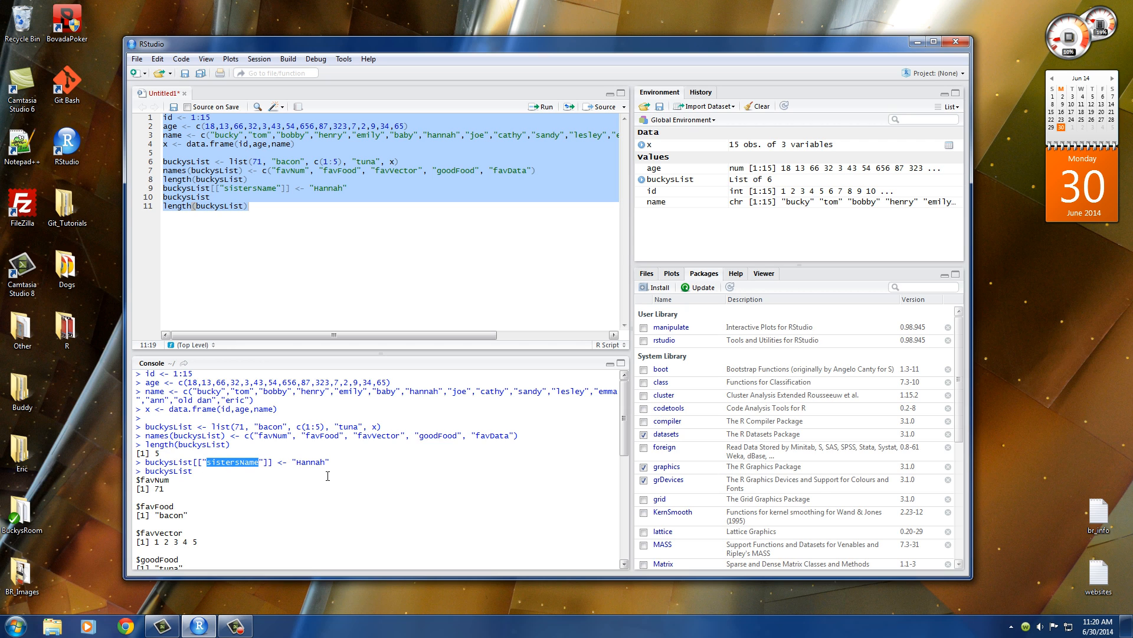
double_click(311, 461)
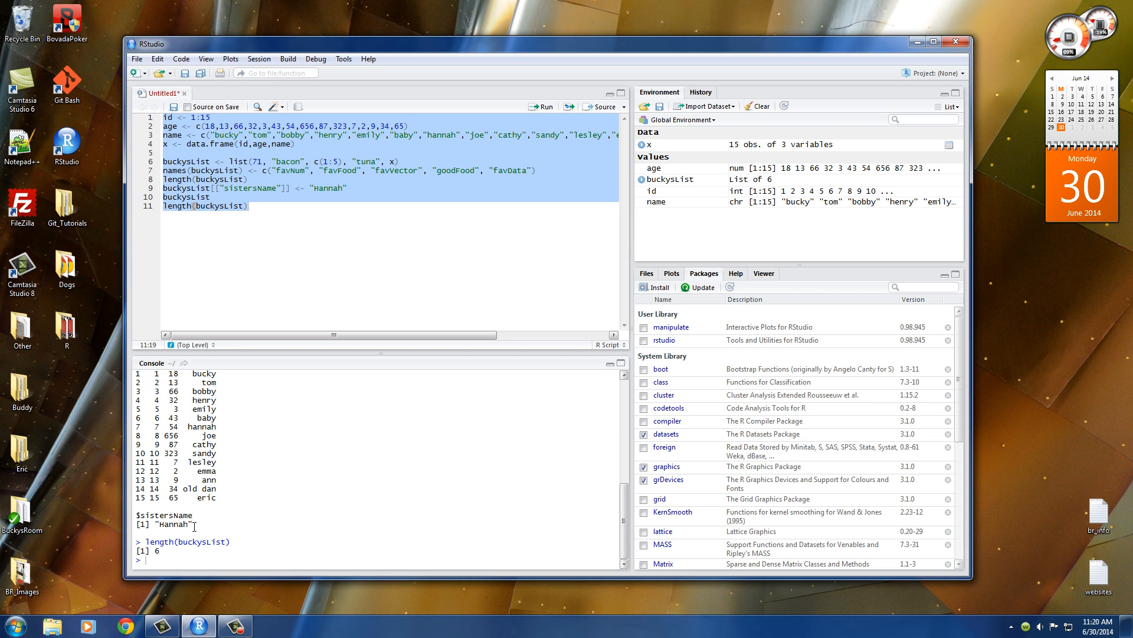
left_click_drag(132, 514, 184, 524)
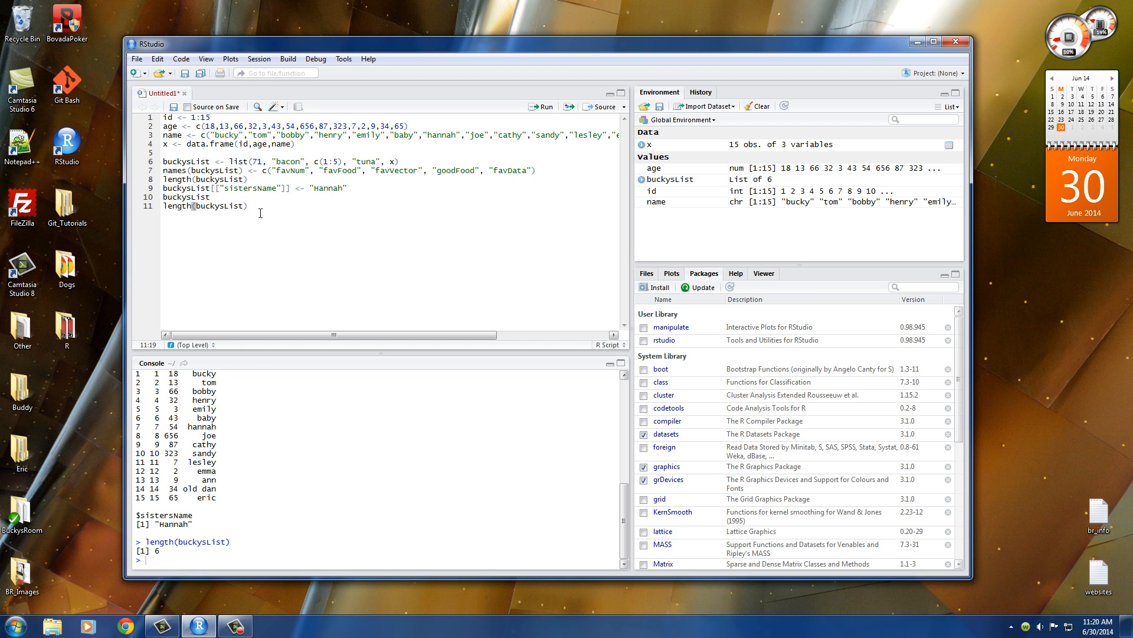
left_click(232, 626)
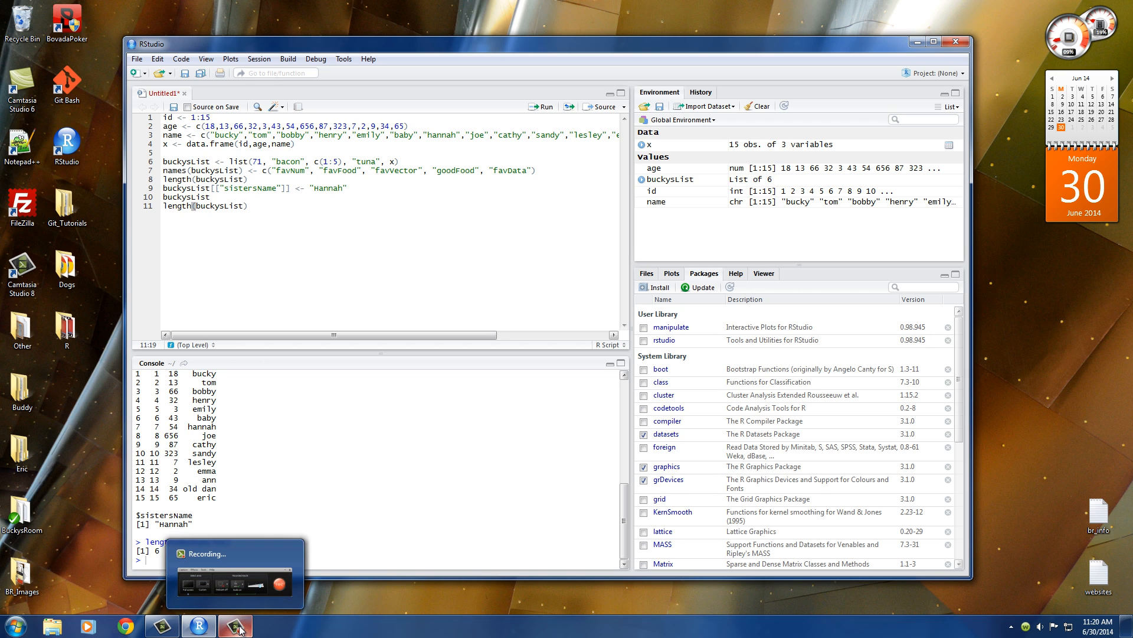